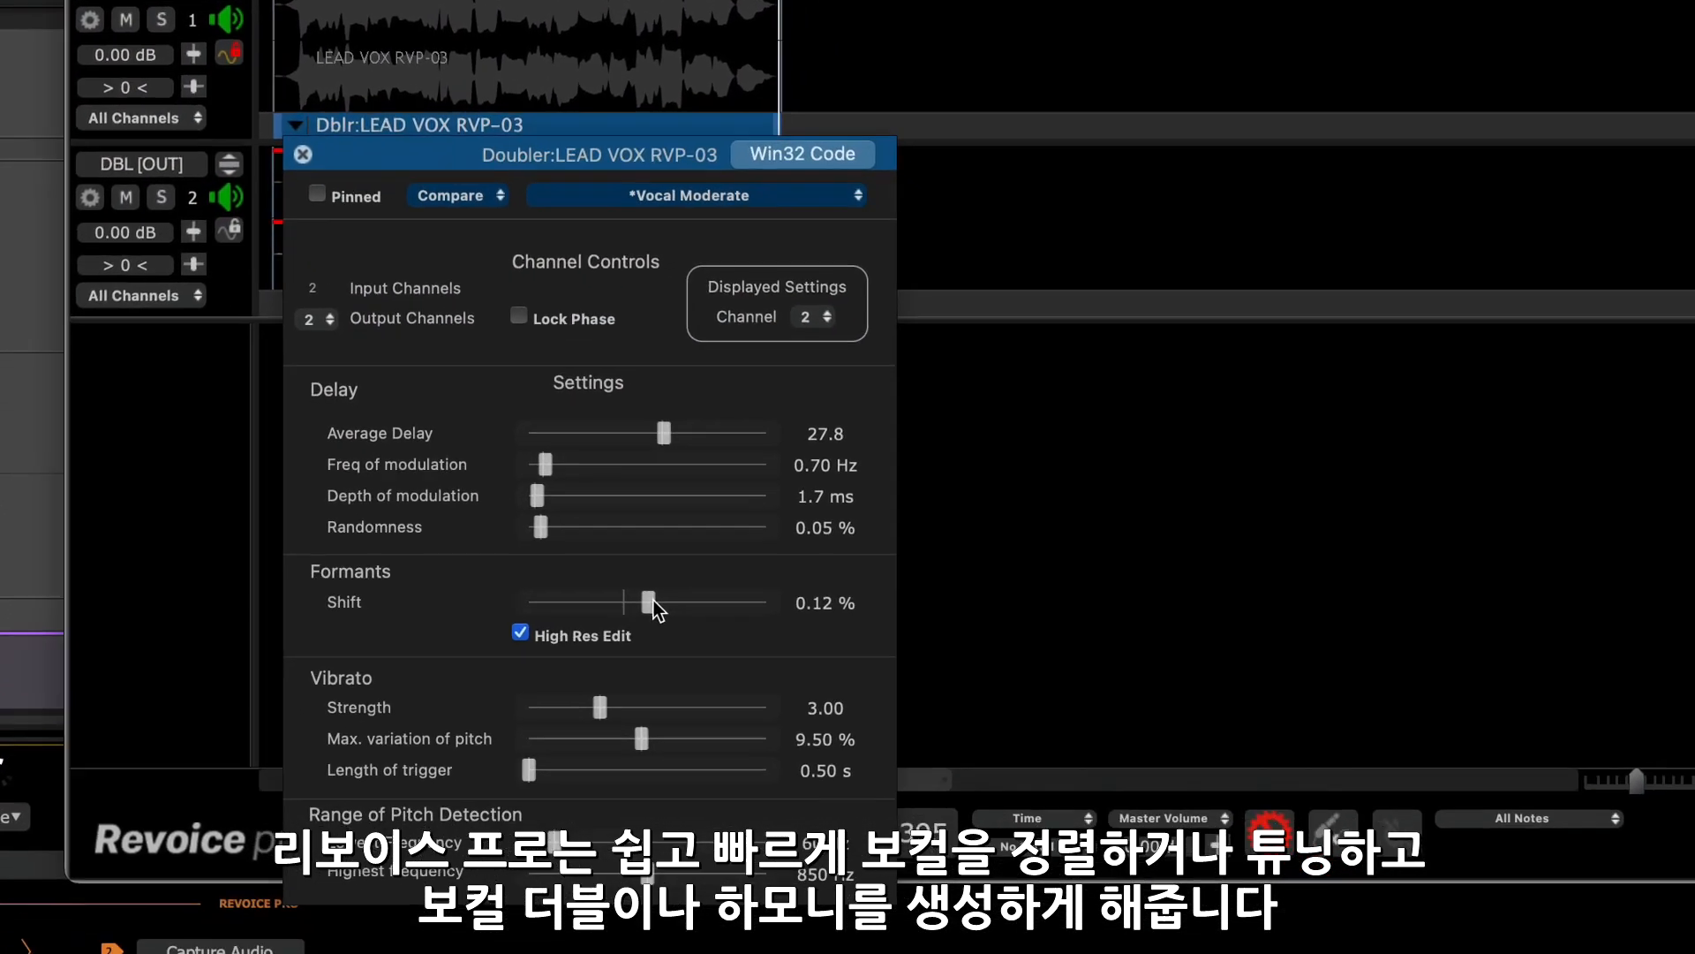
Step: Review the Revoice Pro Link options available on the lead vocal track
left_click(302, 155)
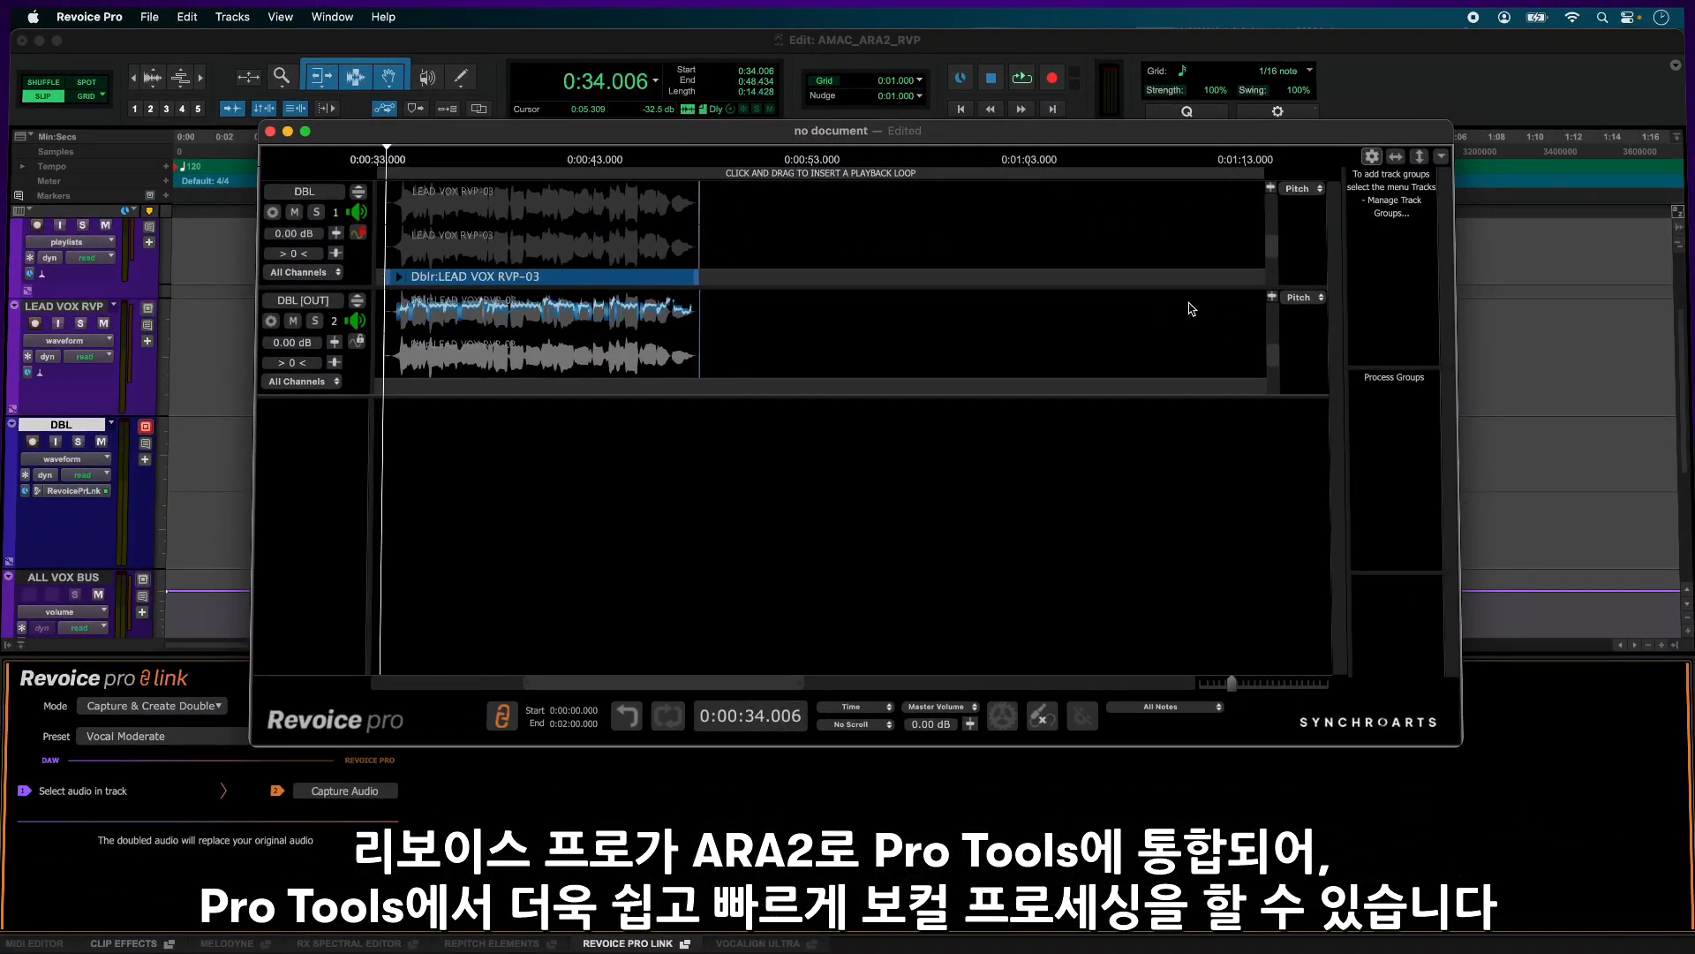
right_click(66, 444)
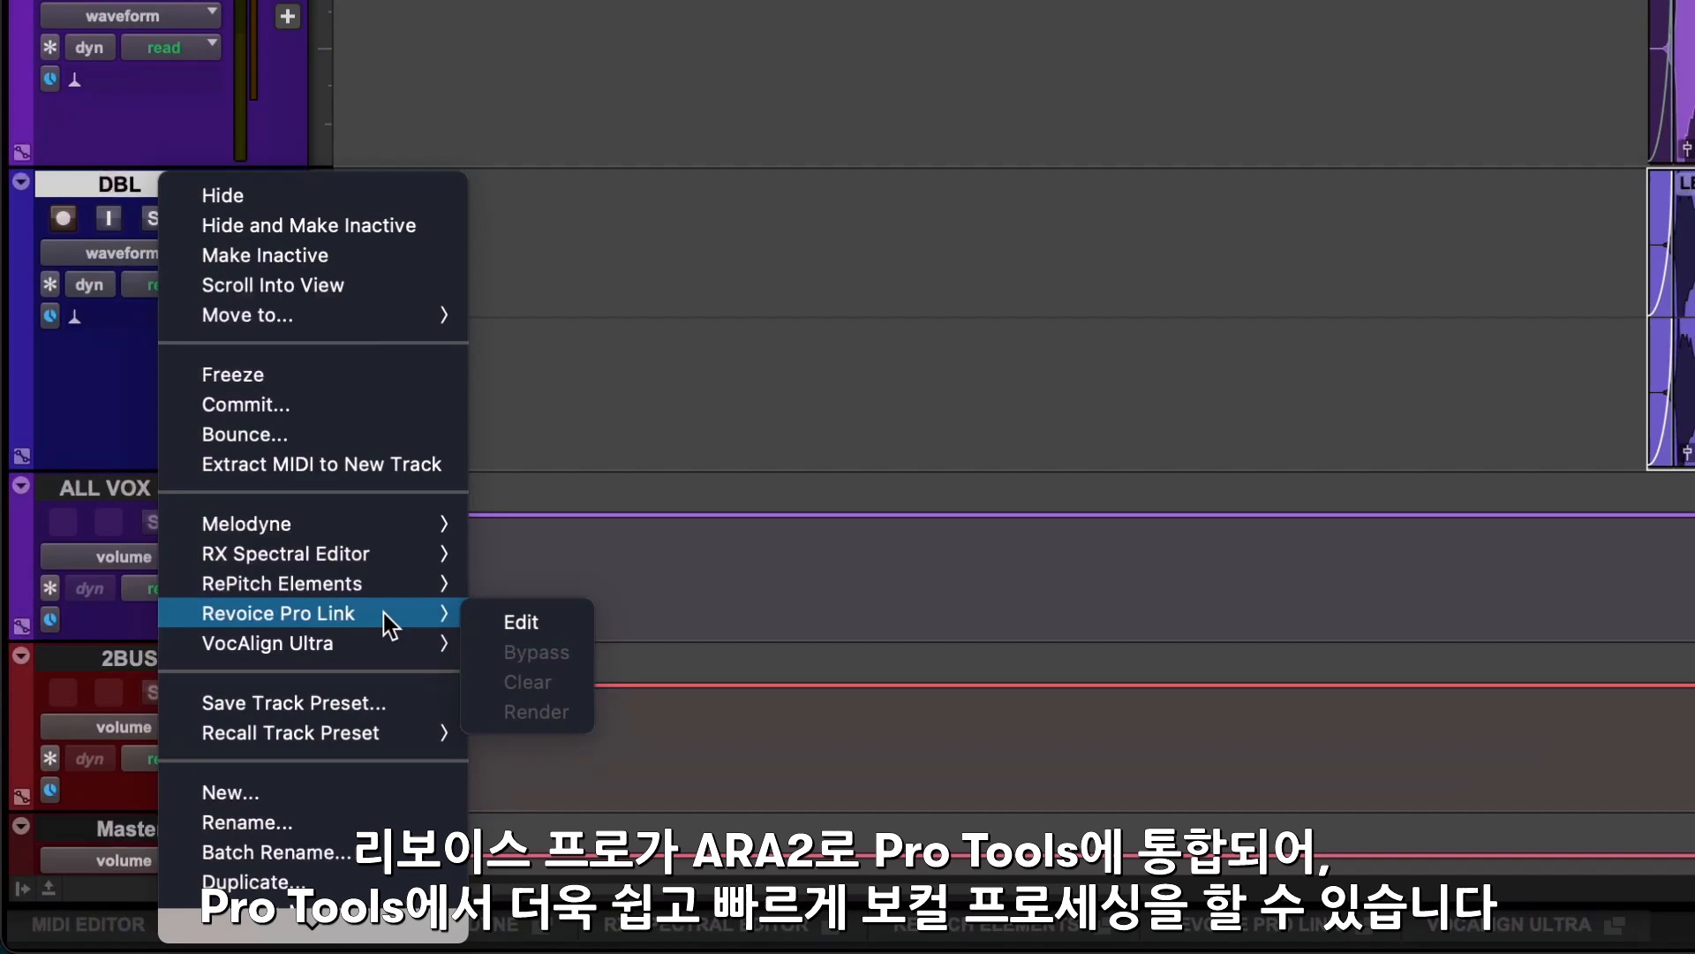
left_click(520, 620)
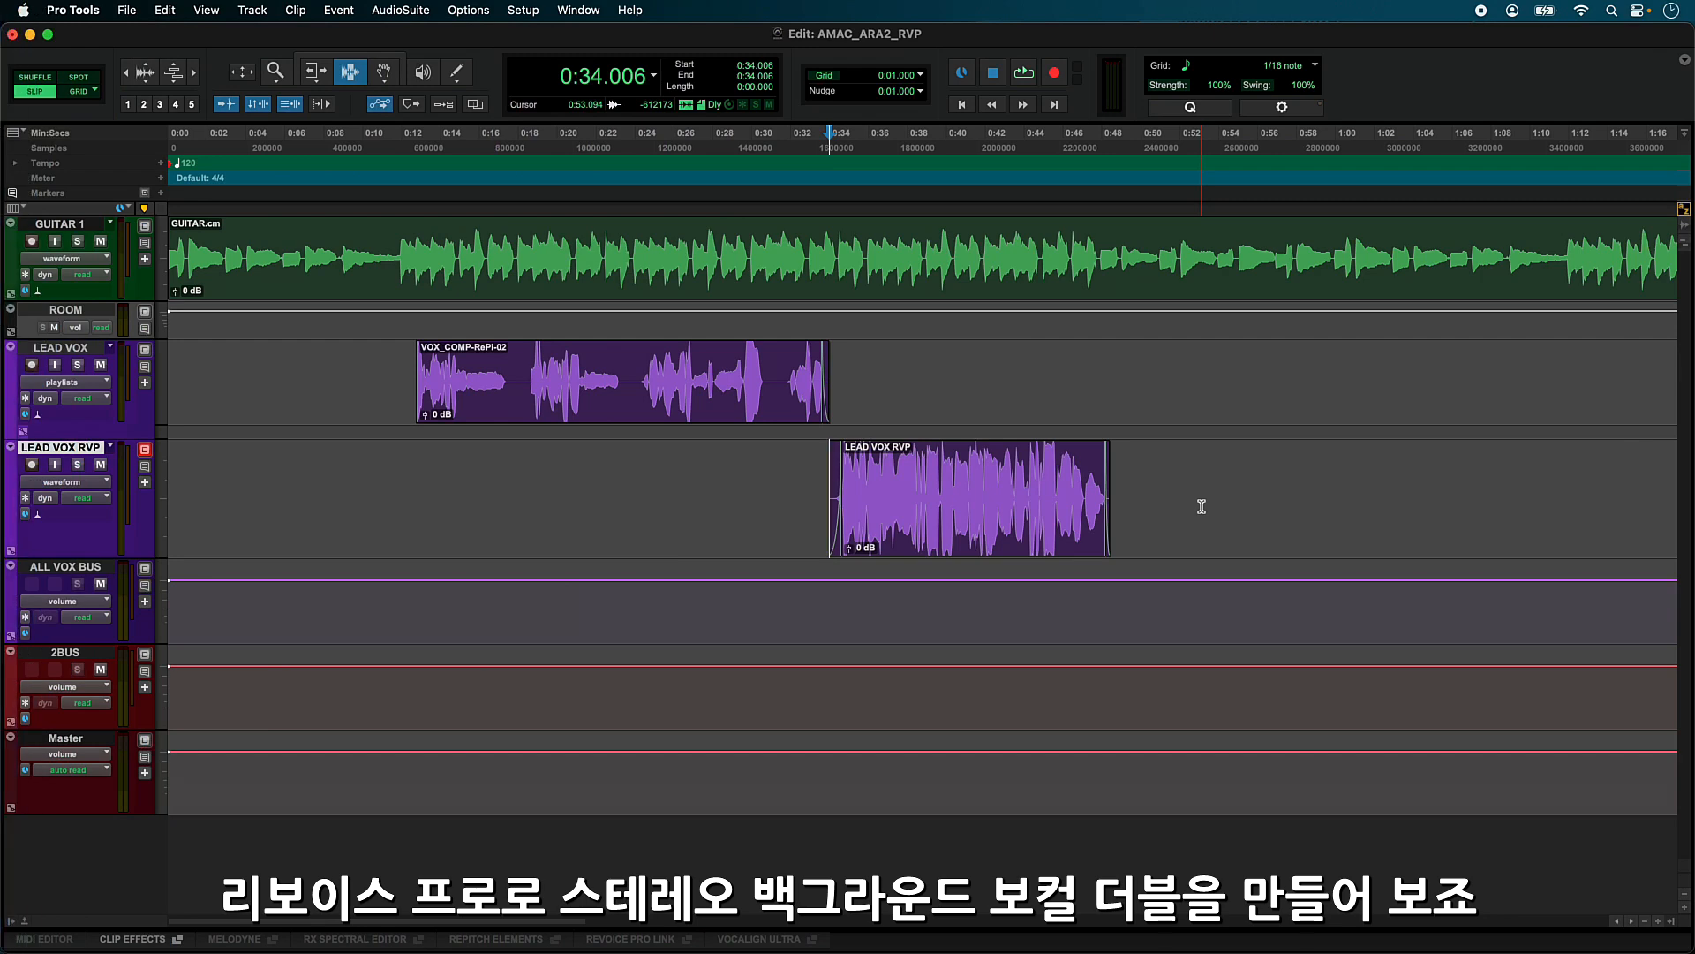
Step: Duplicate the LEAD VOX RVP track twice to get copies of the lead vocal clip
right_click(60, 446)
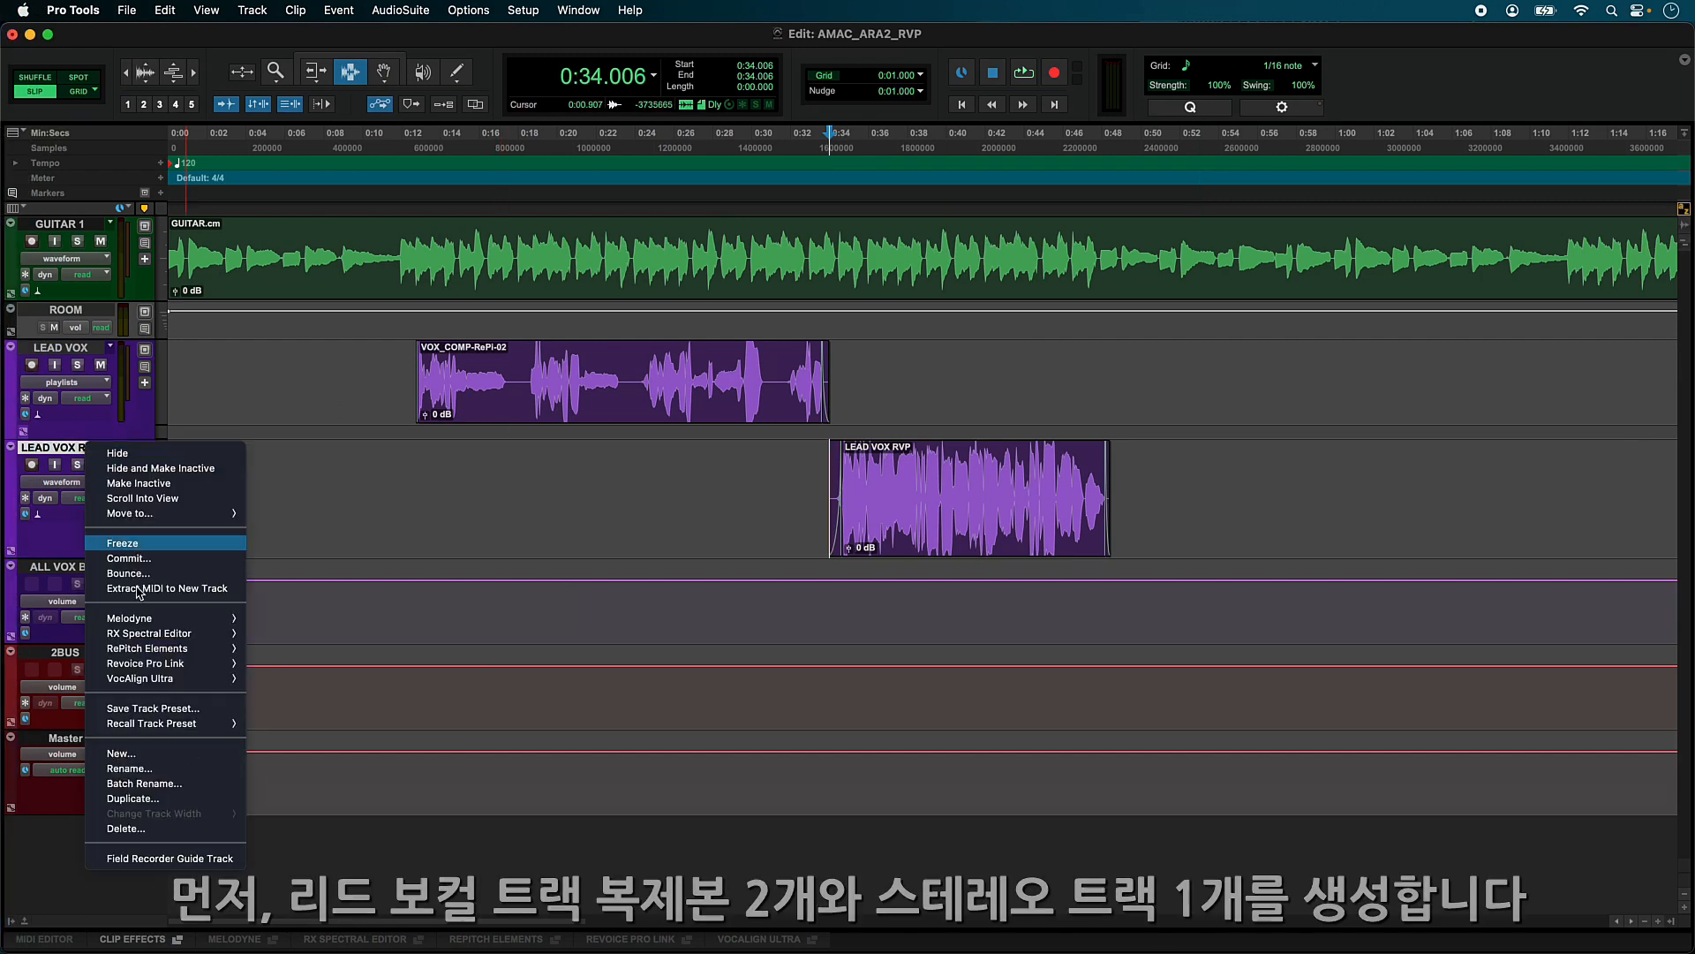
left_click(133, 799)
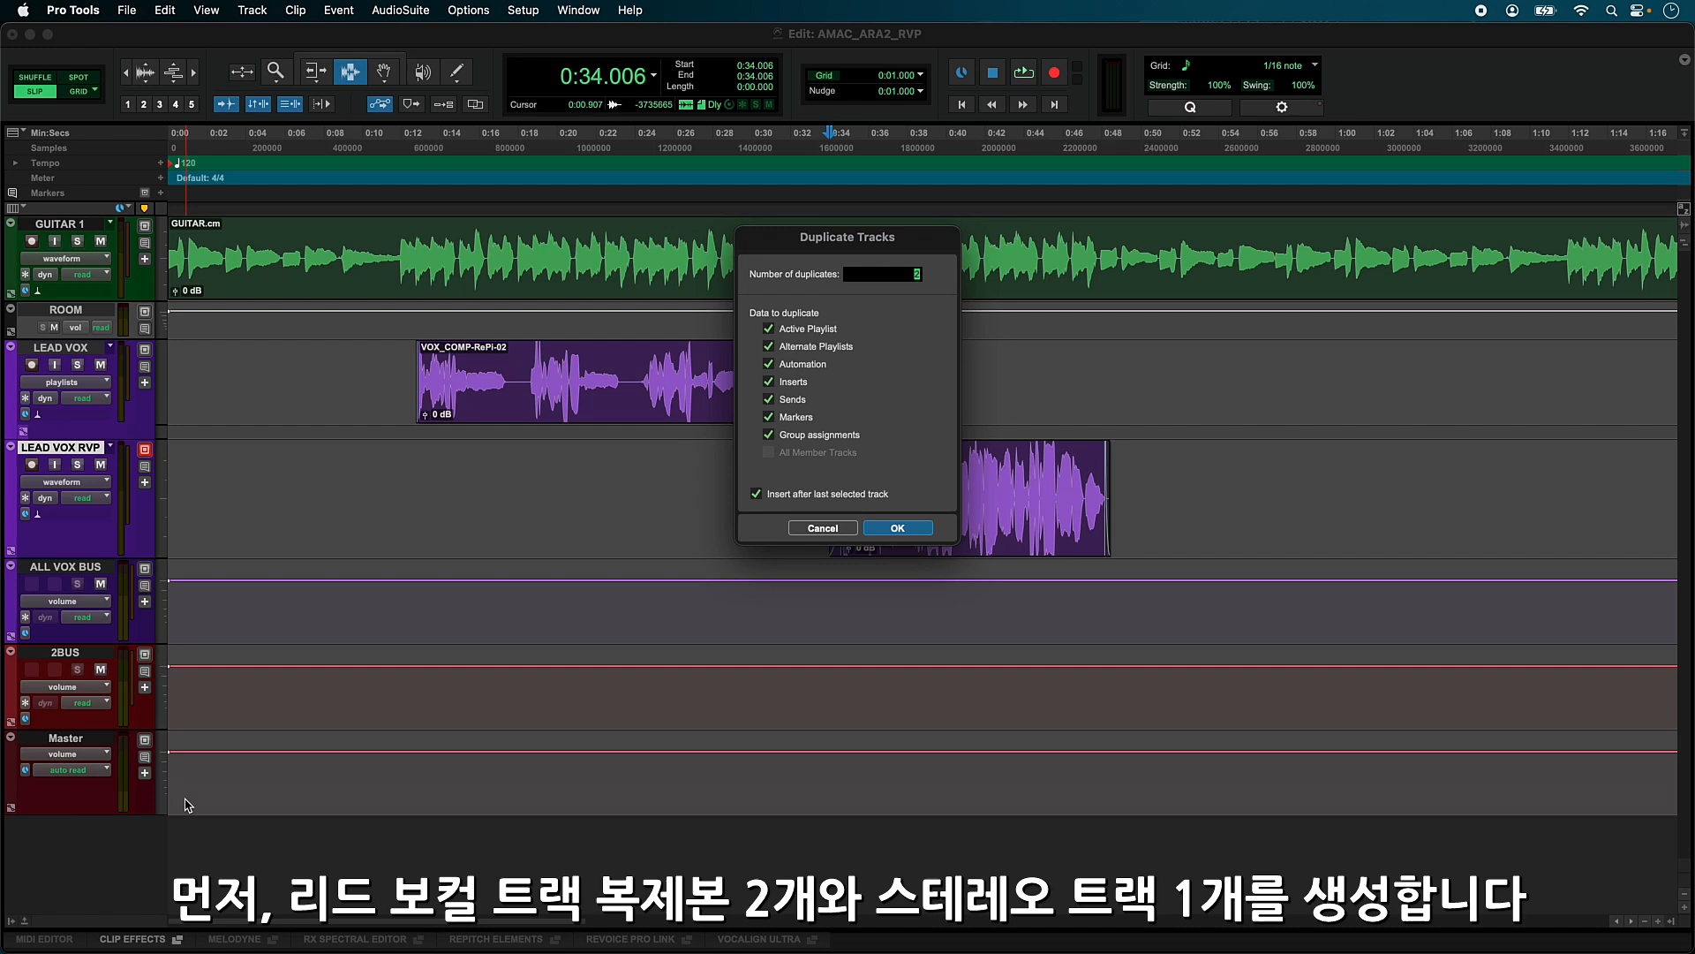
left_click(897, 528)
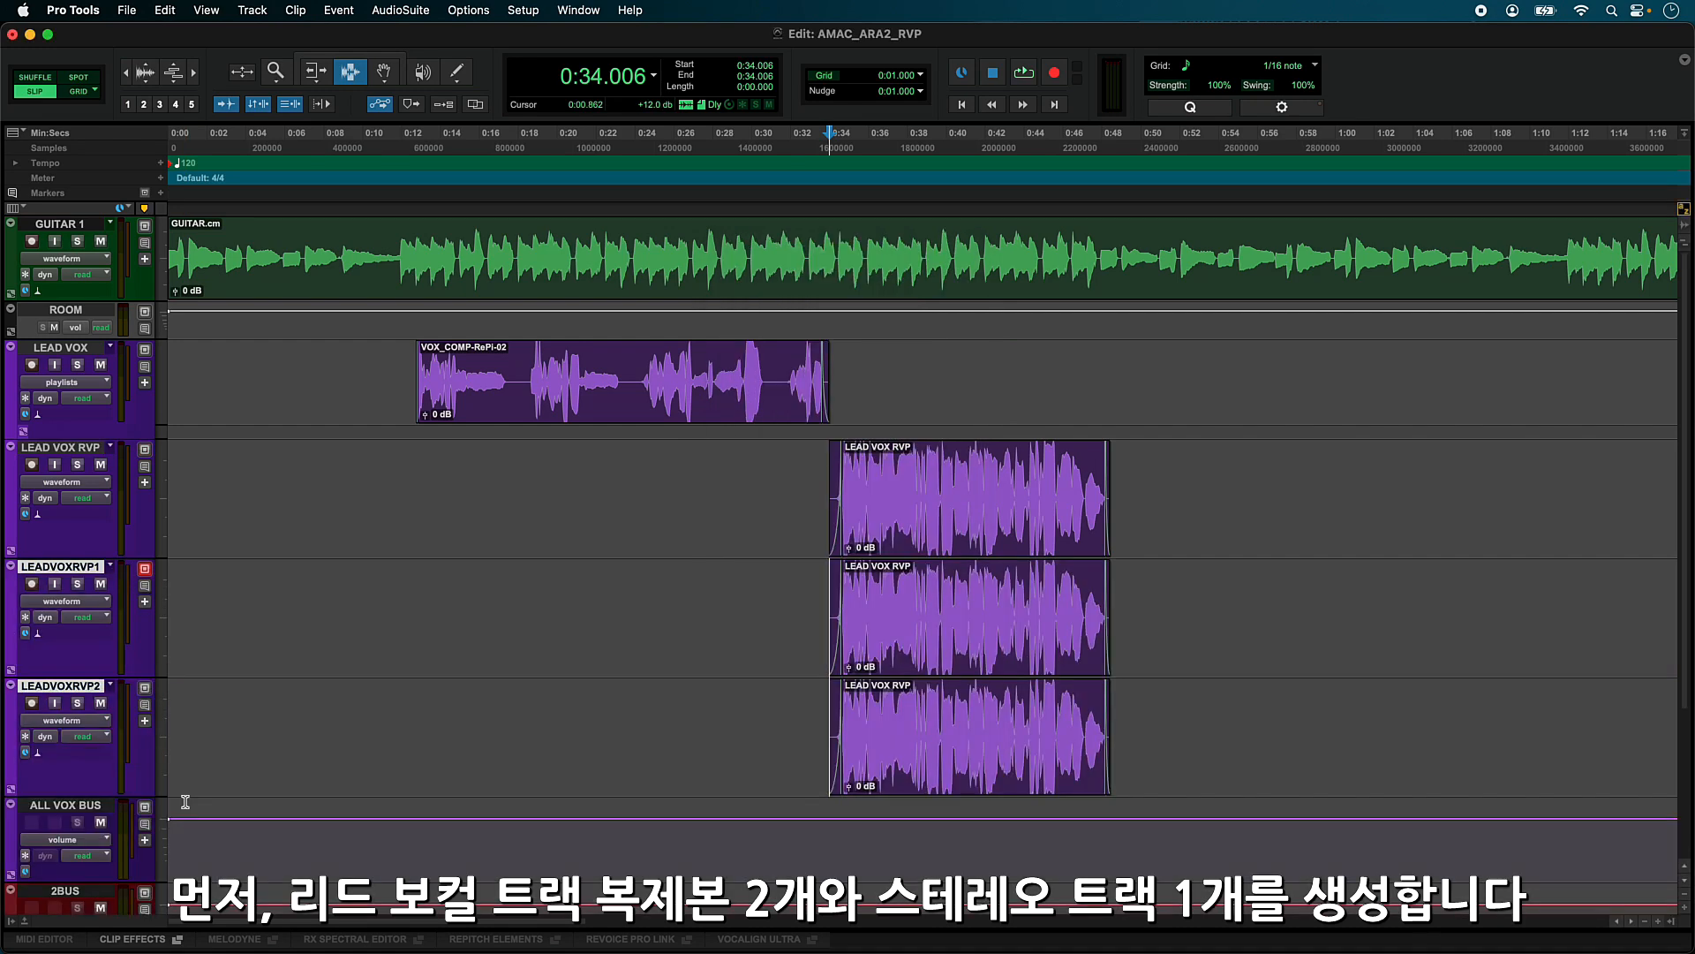
Step: Create a new stereo track named DBL for the duplicated clips
left_click(252, 11)
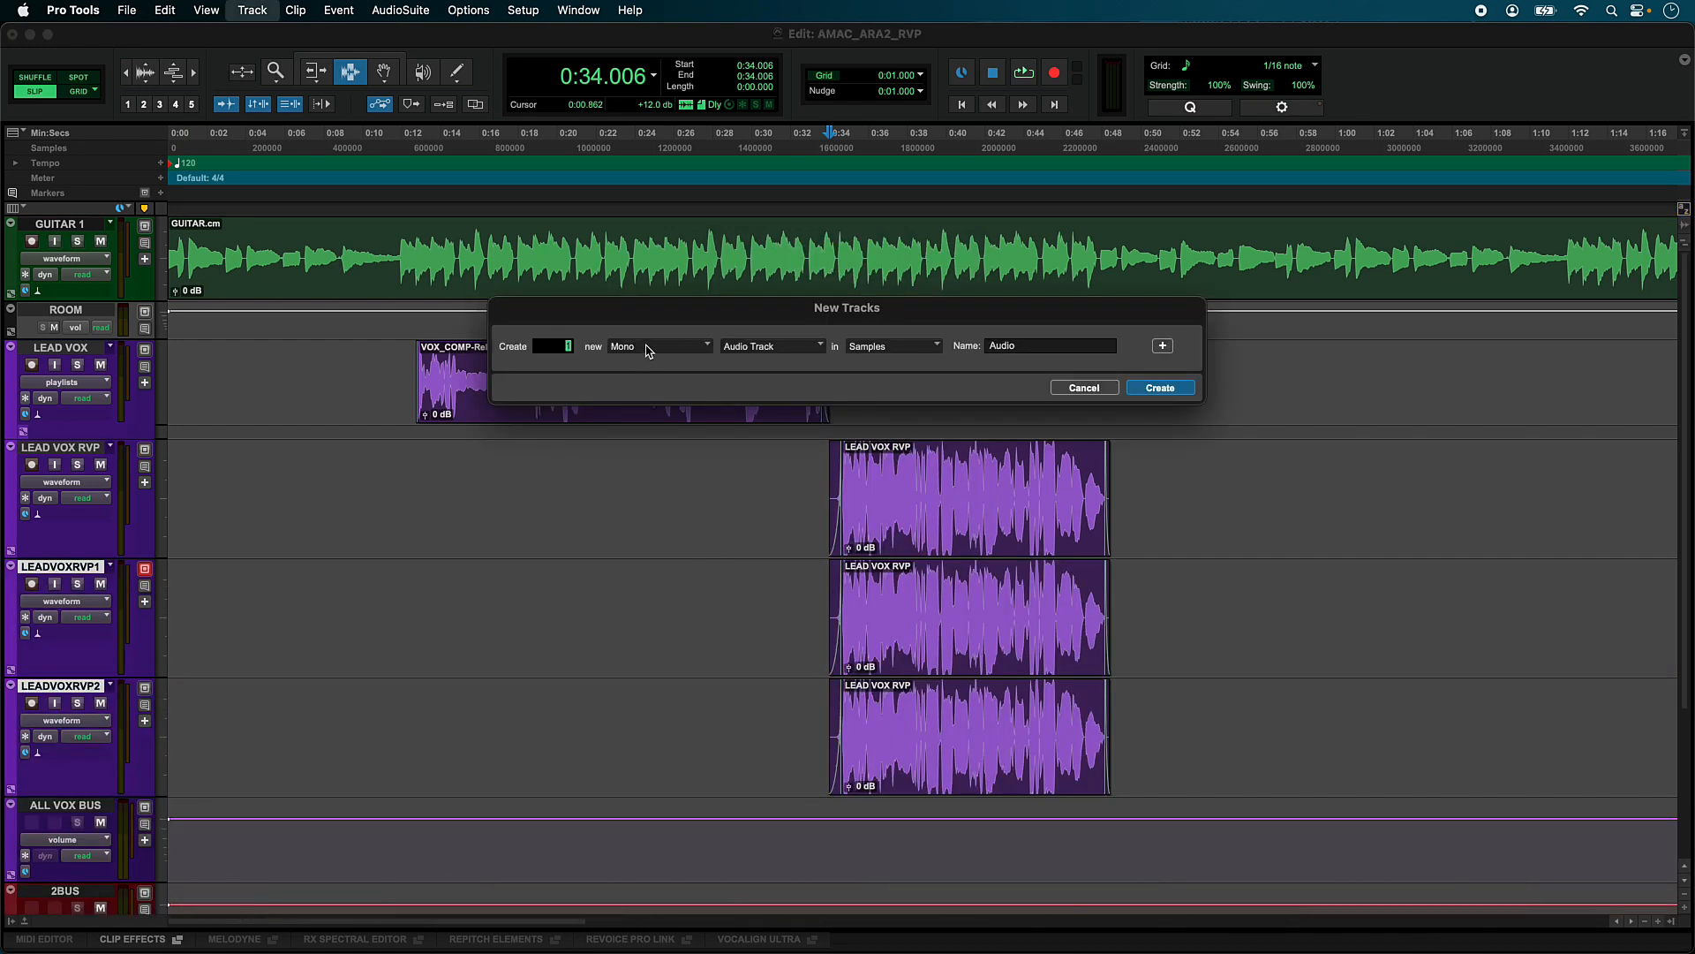
left_click(659, 344)
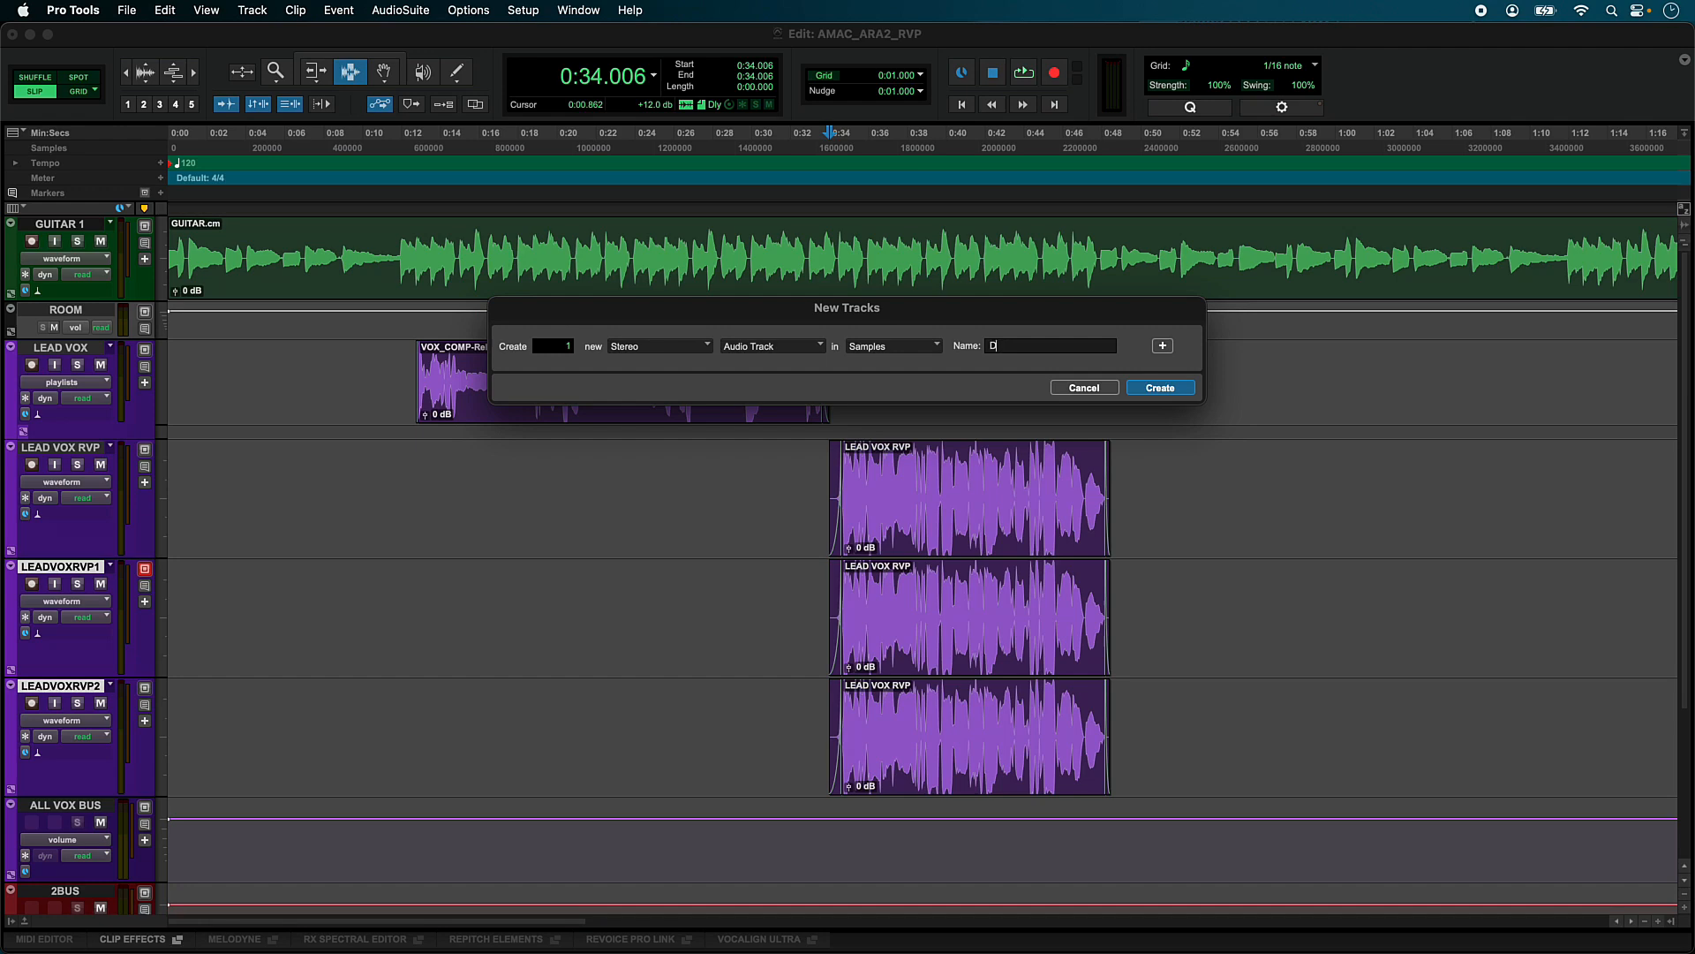
left_click(1158, 387)
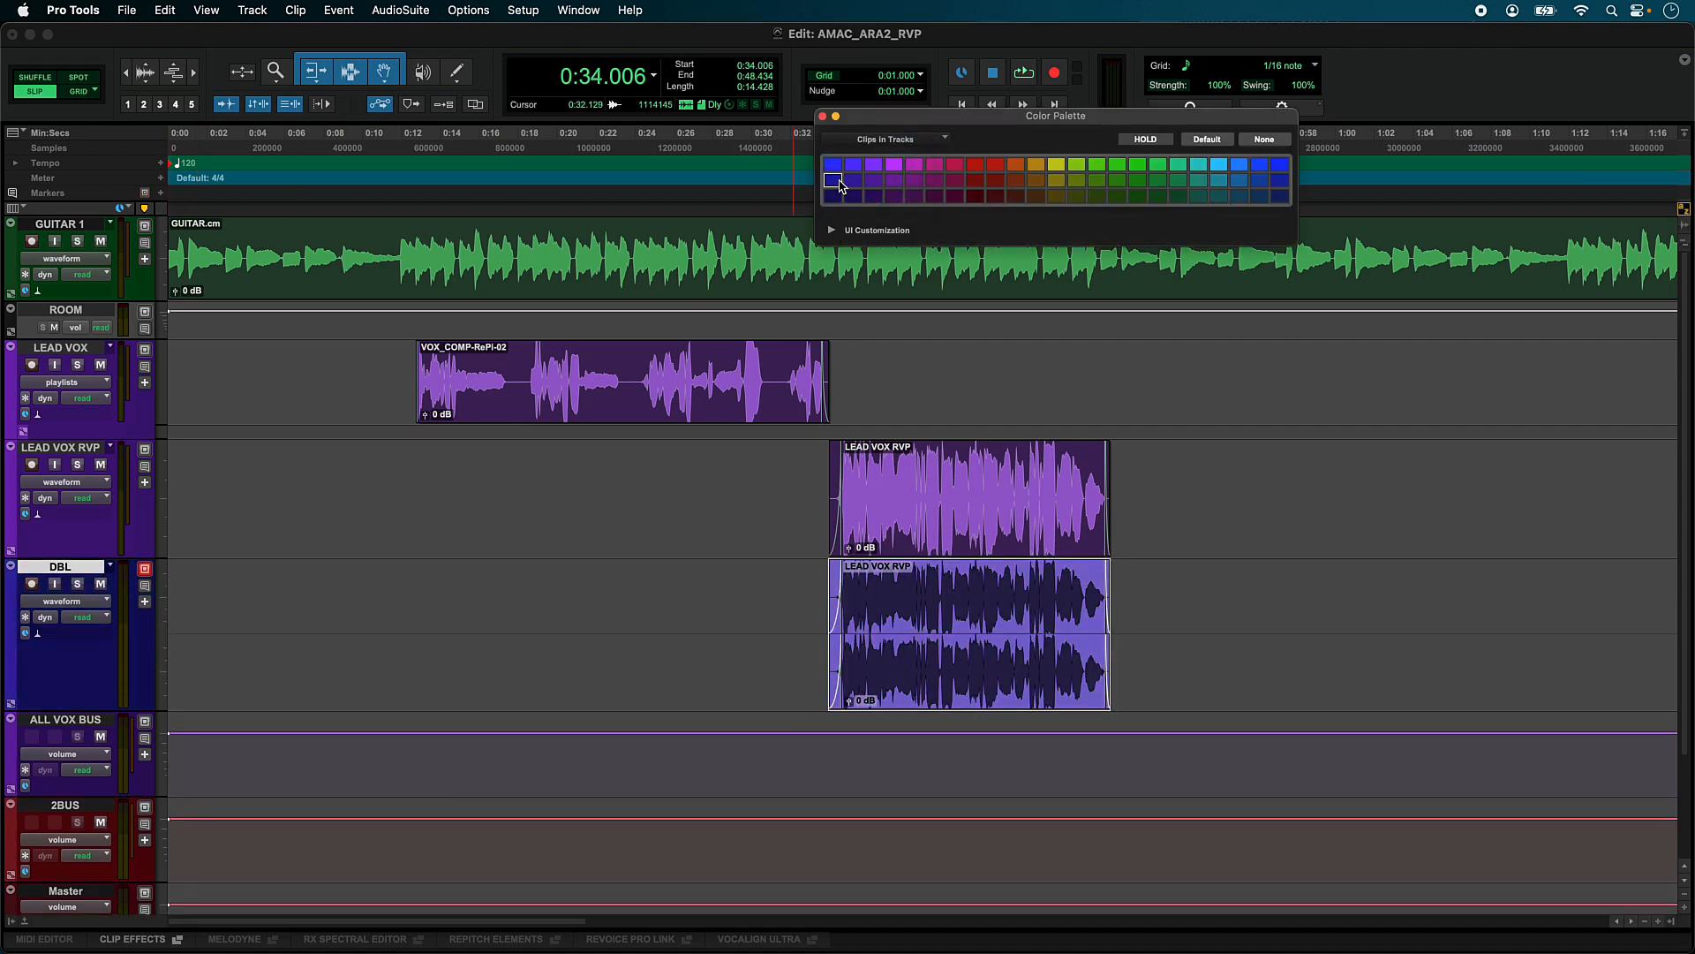
Step: Send the DBL track to Revoice Pro Link via its Edit option
left_click(821, 117)
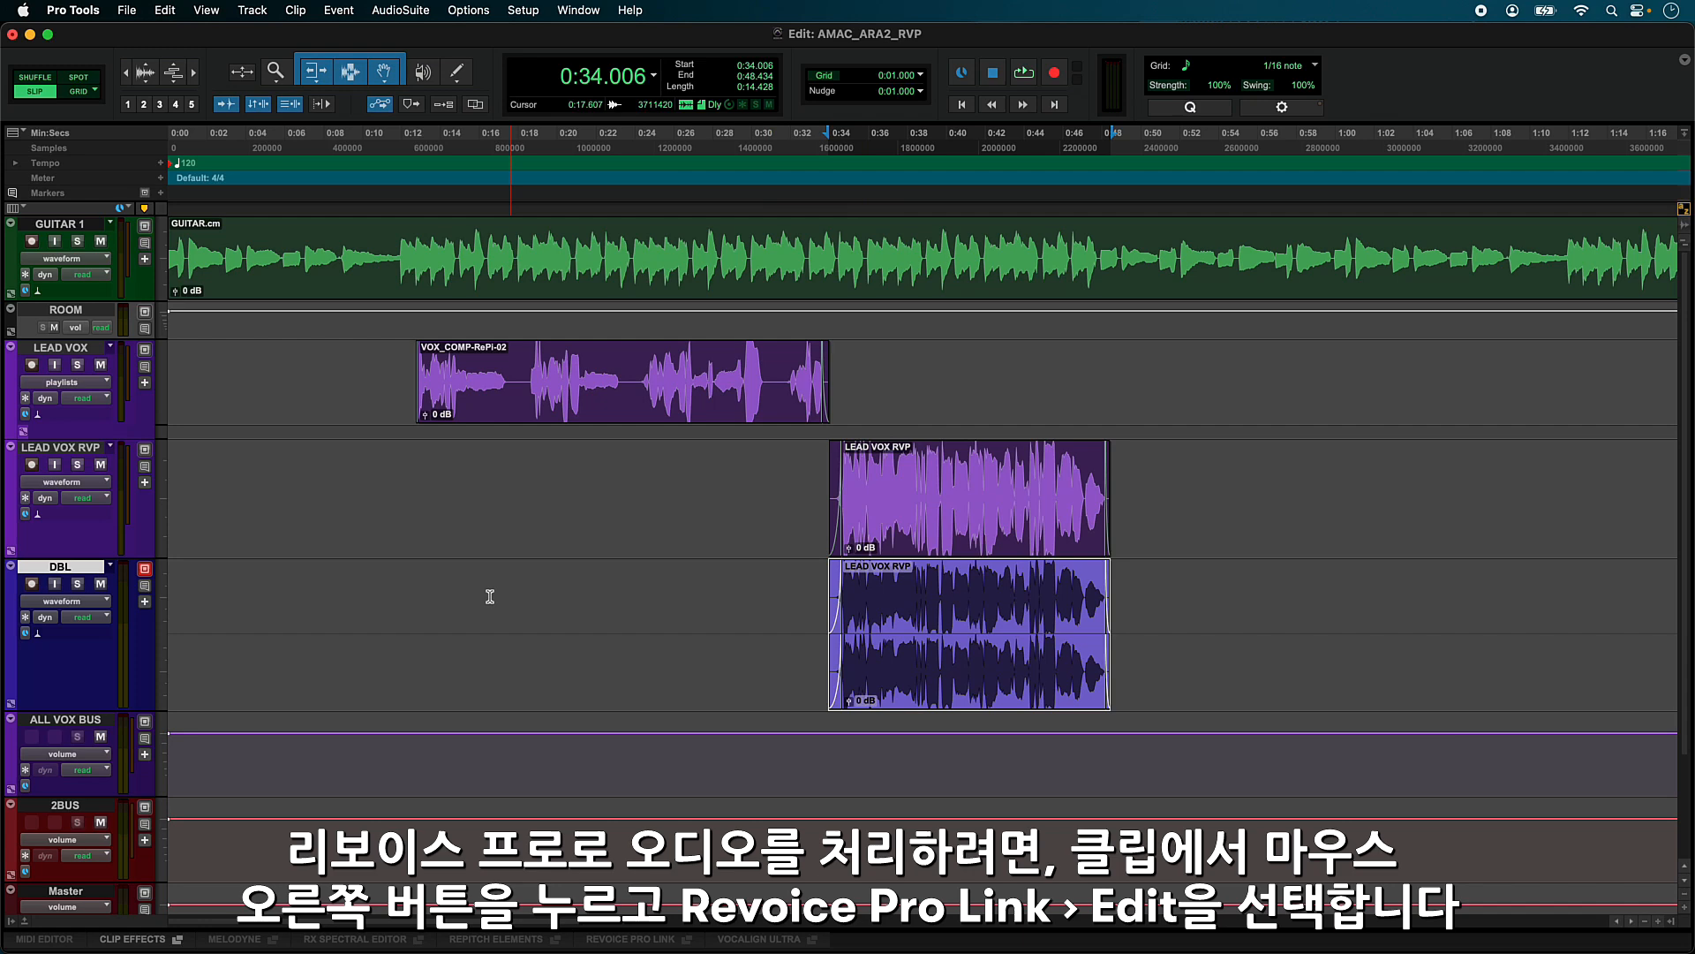
right_click(60, 565)
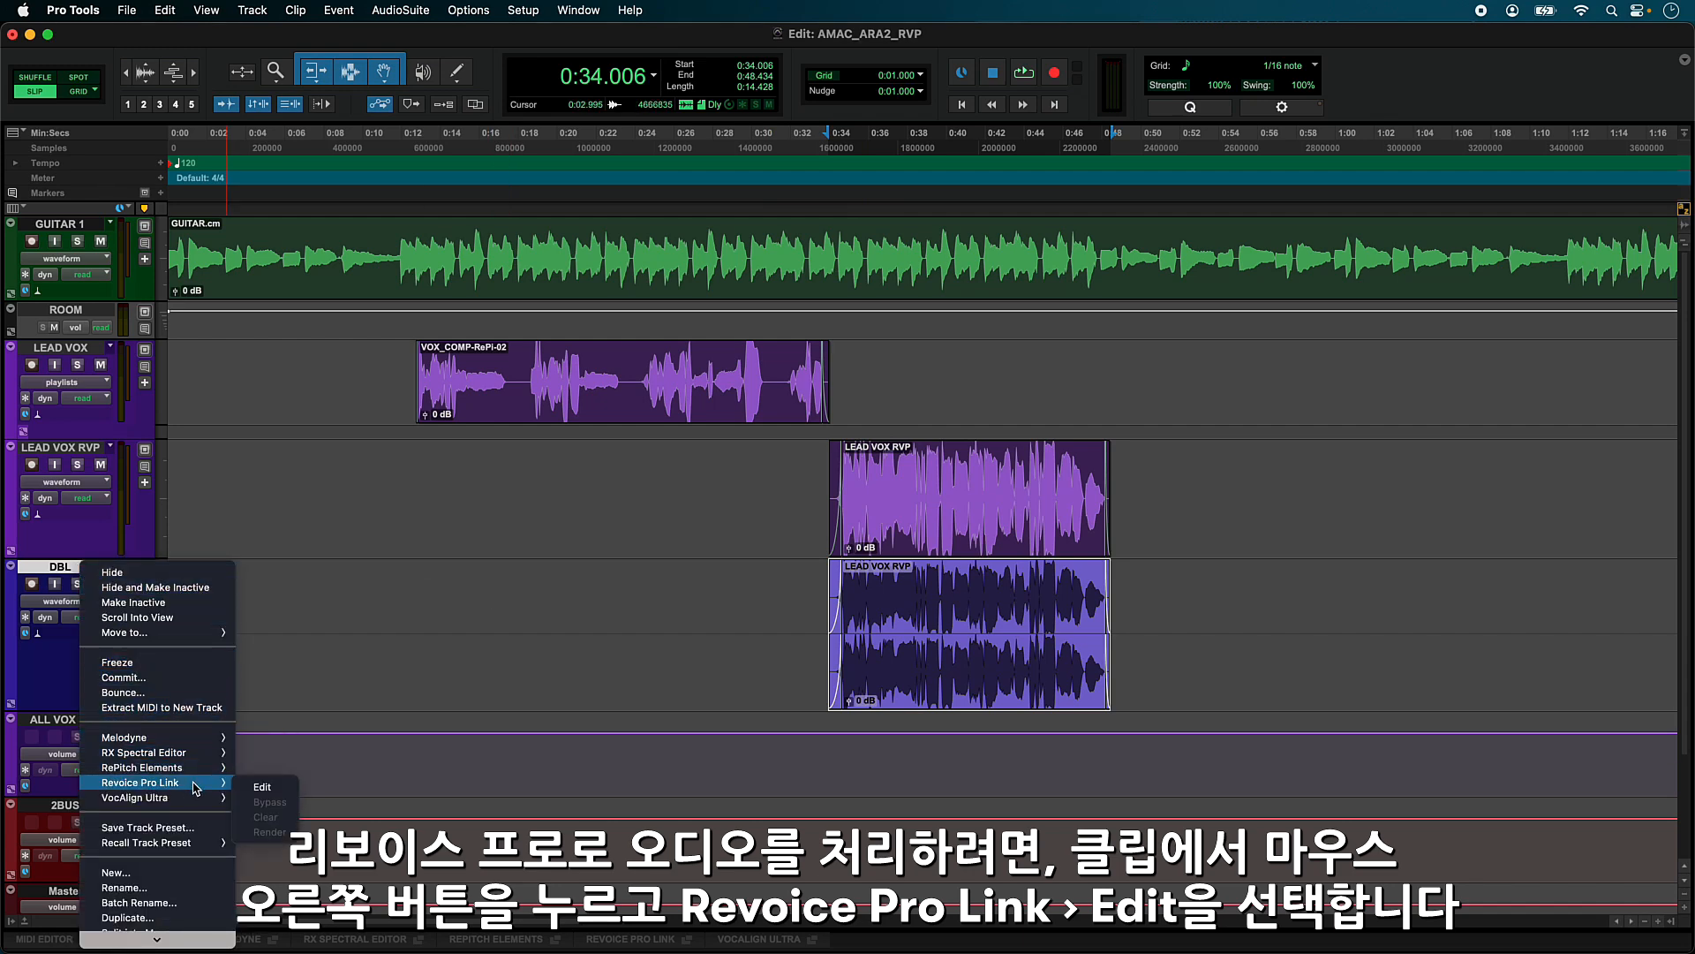
left_click(262, 786)
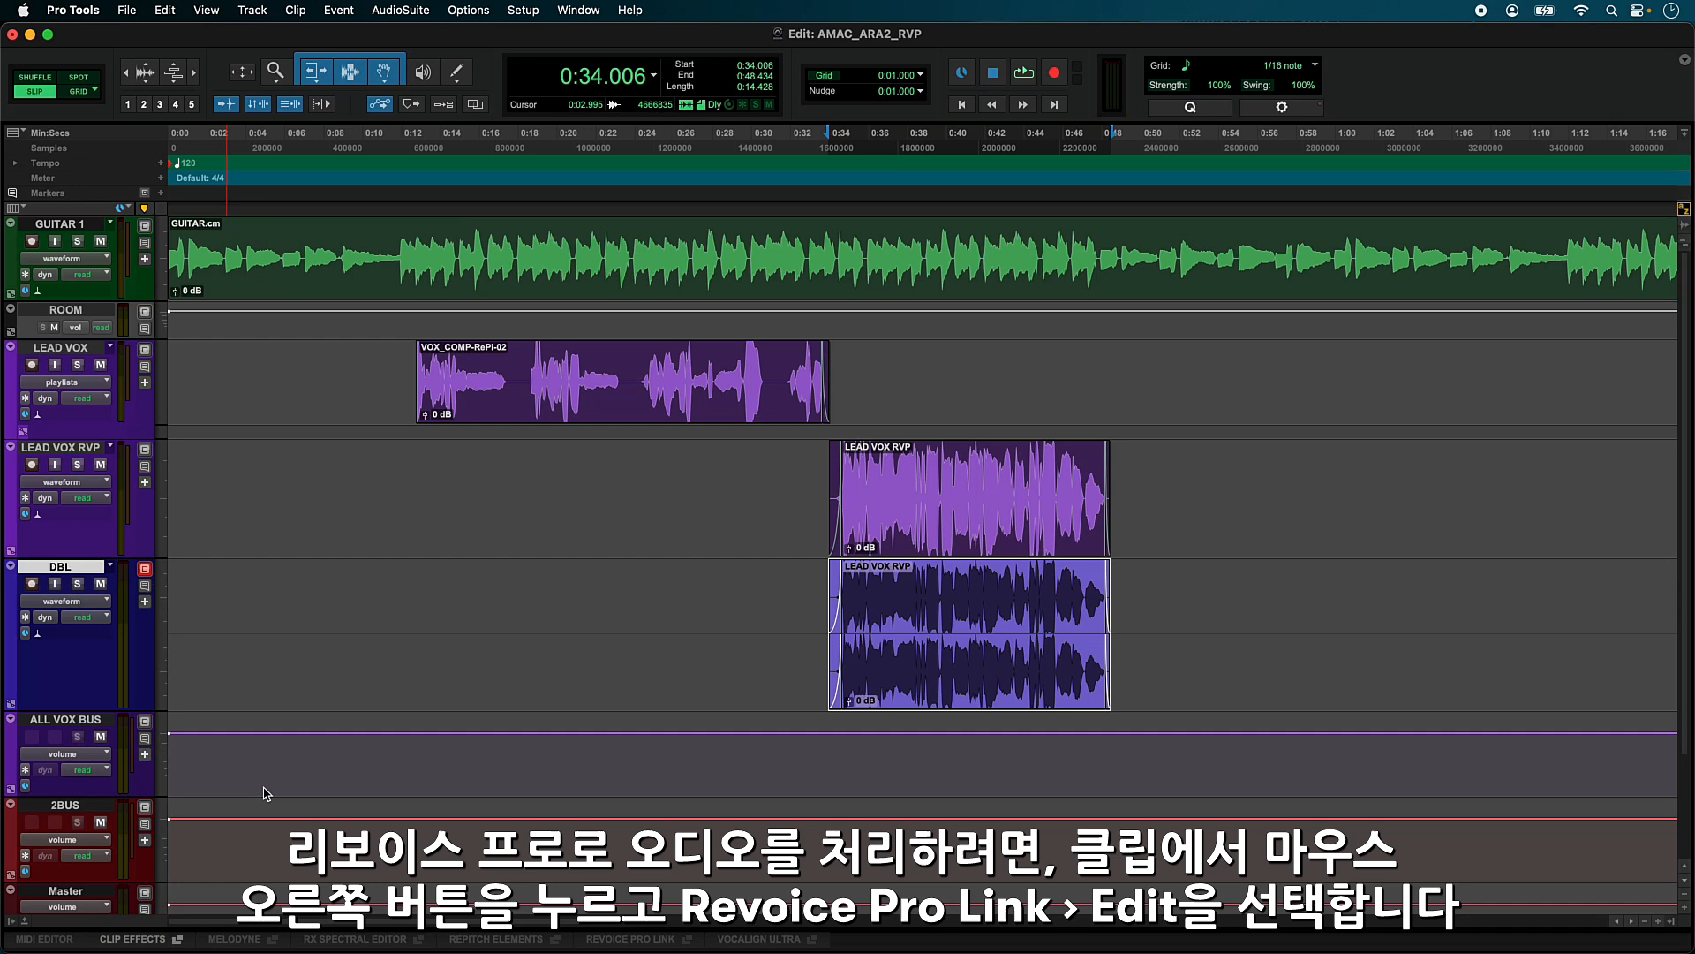
left_click(634, 937)
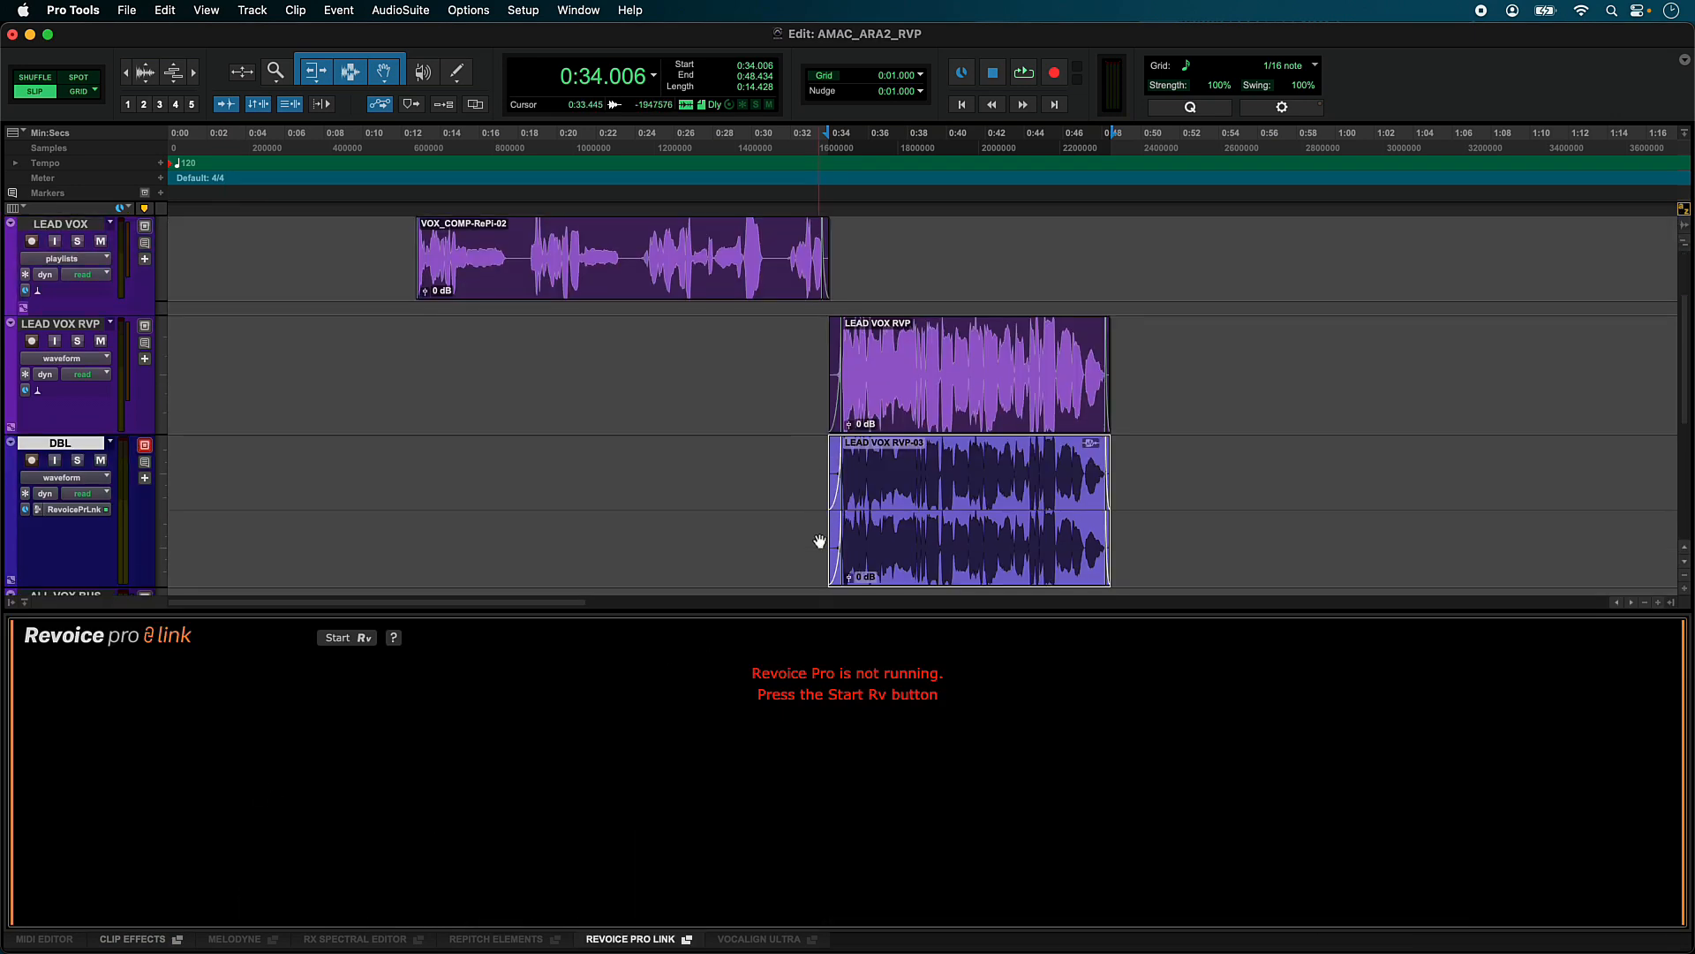
Step: Start Revoice Pro from the Revoice Pro Link panel
scroll("down", 3)
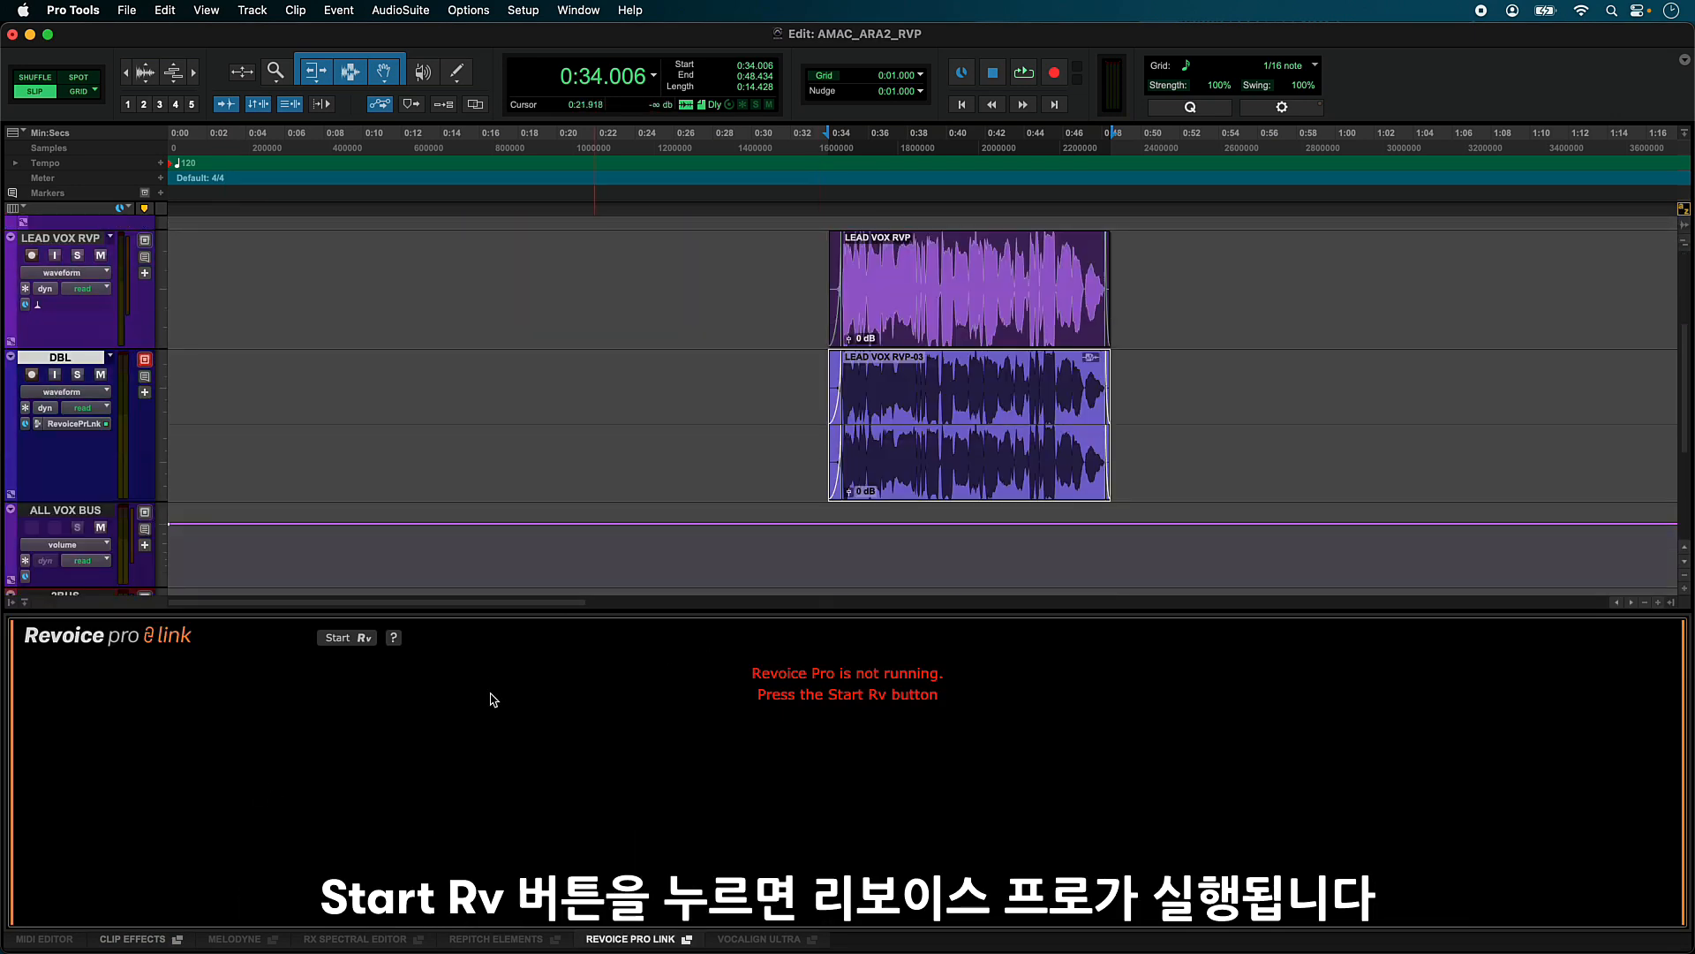
mouse_move(357, 647)
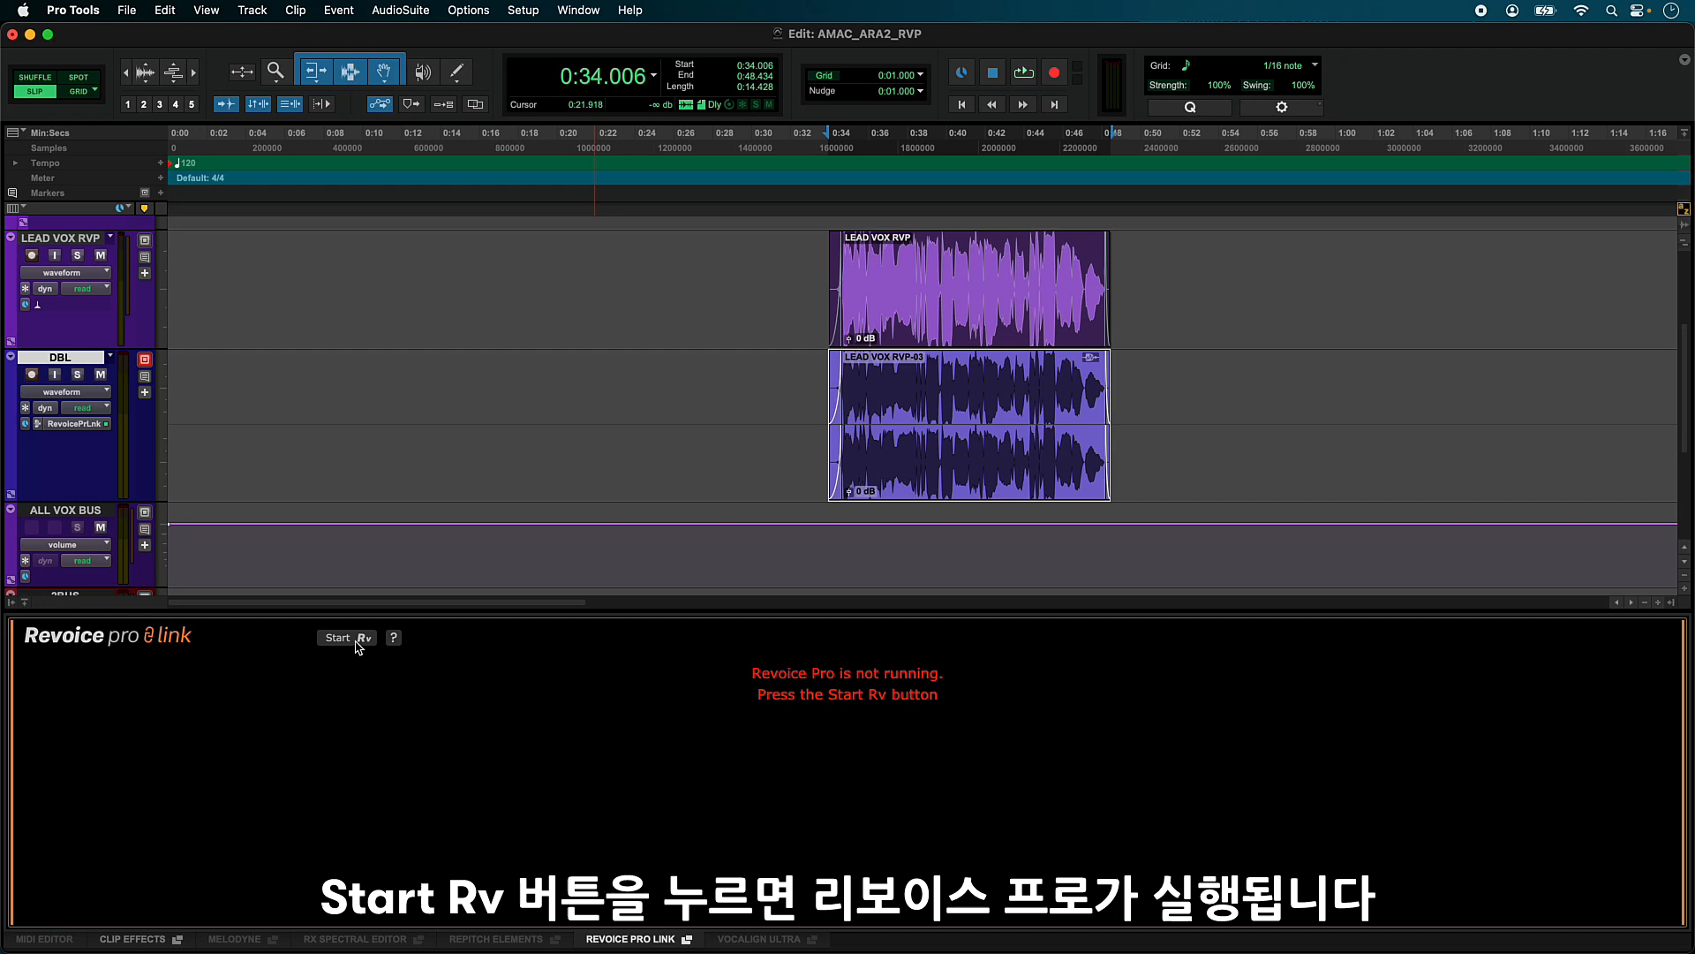
left_click(344, 638)
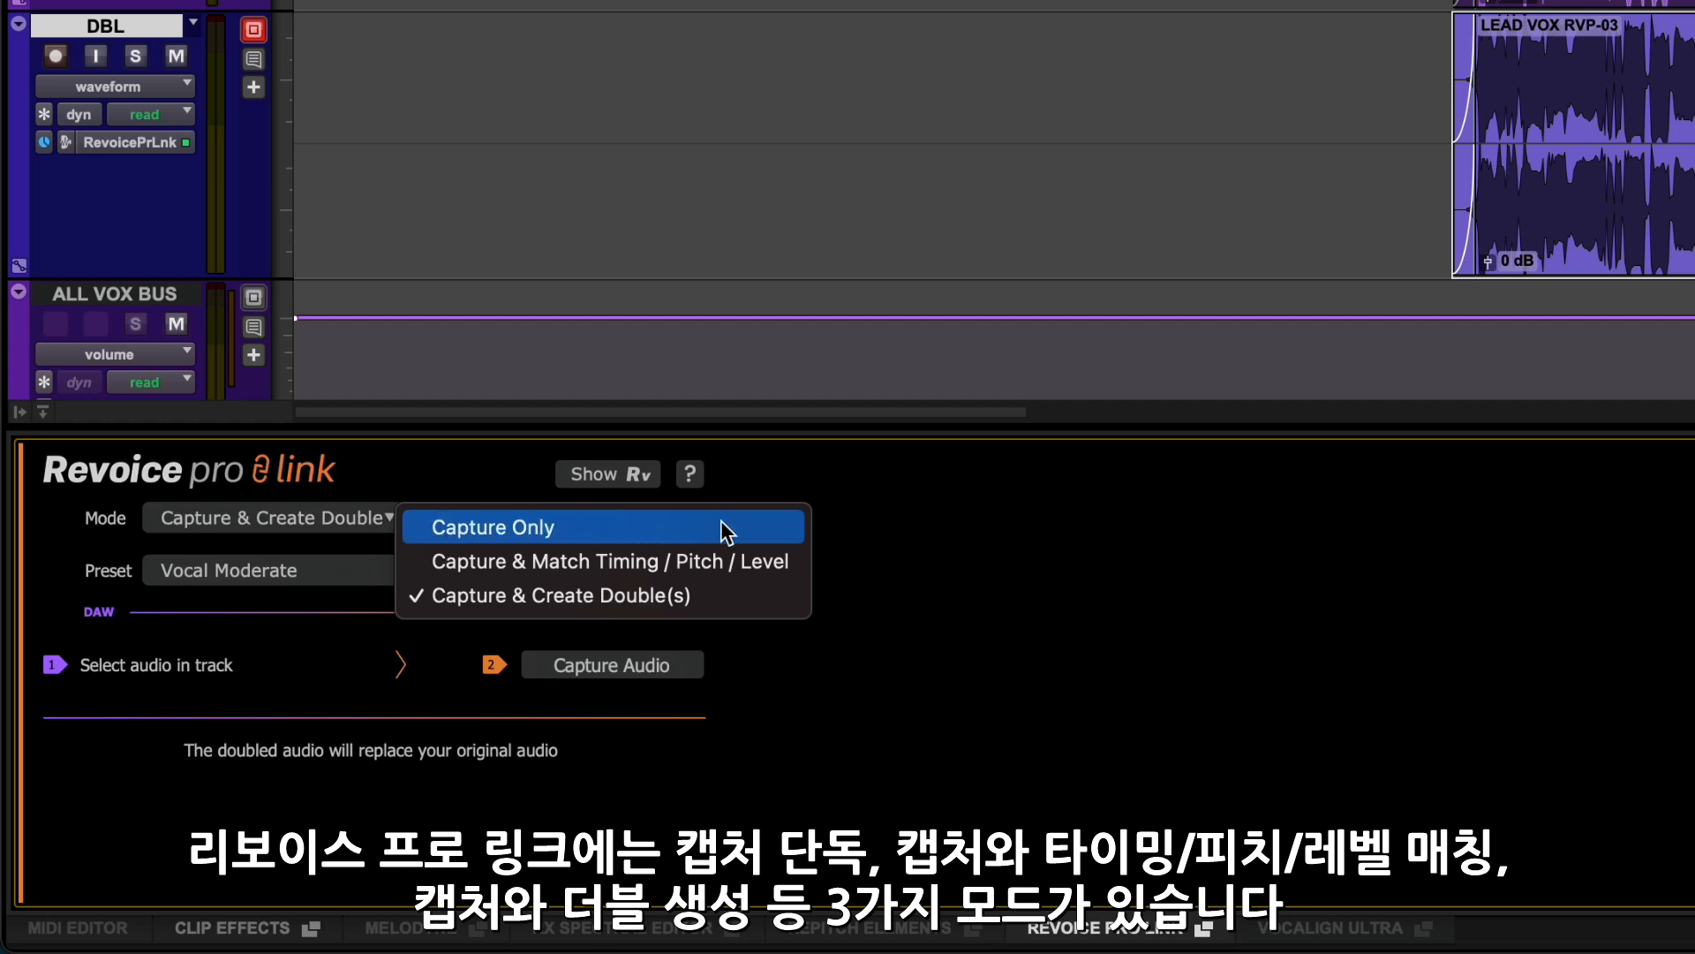
mouse_move(784, 534)
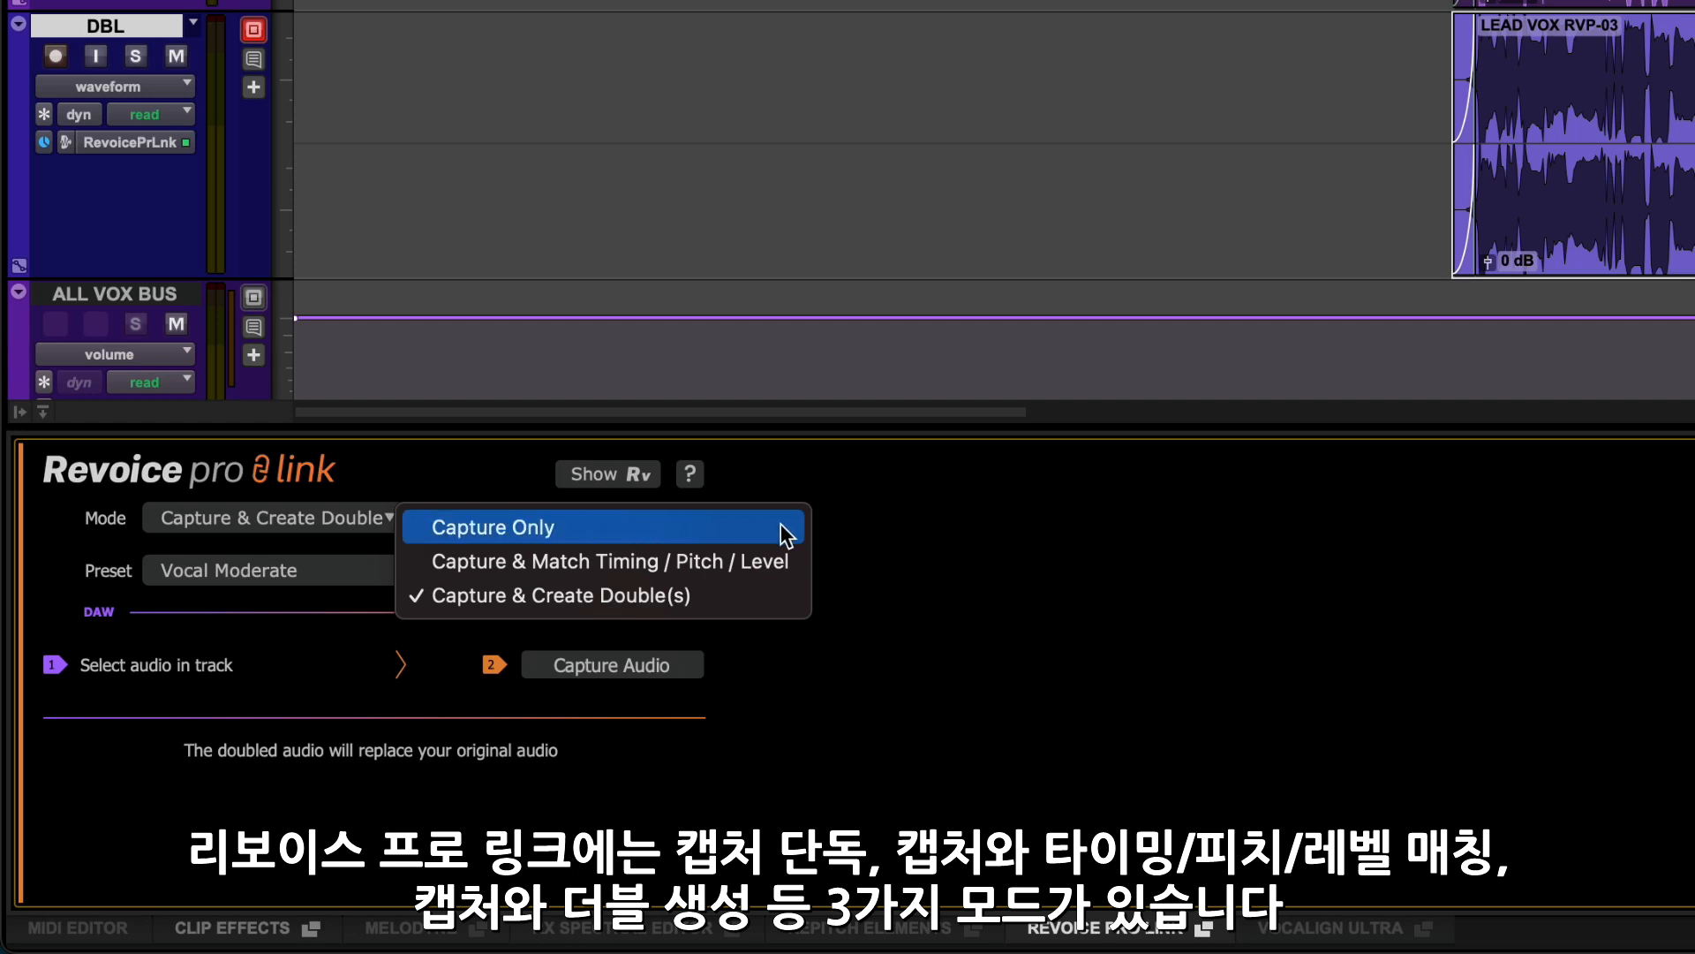
mouse_move(800, 561)
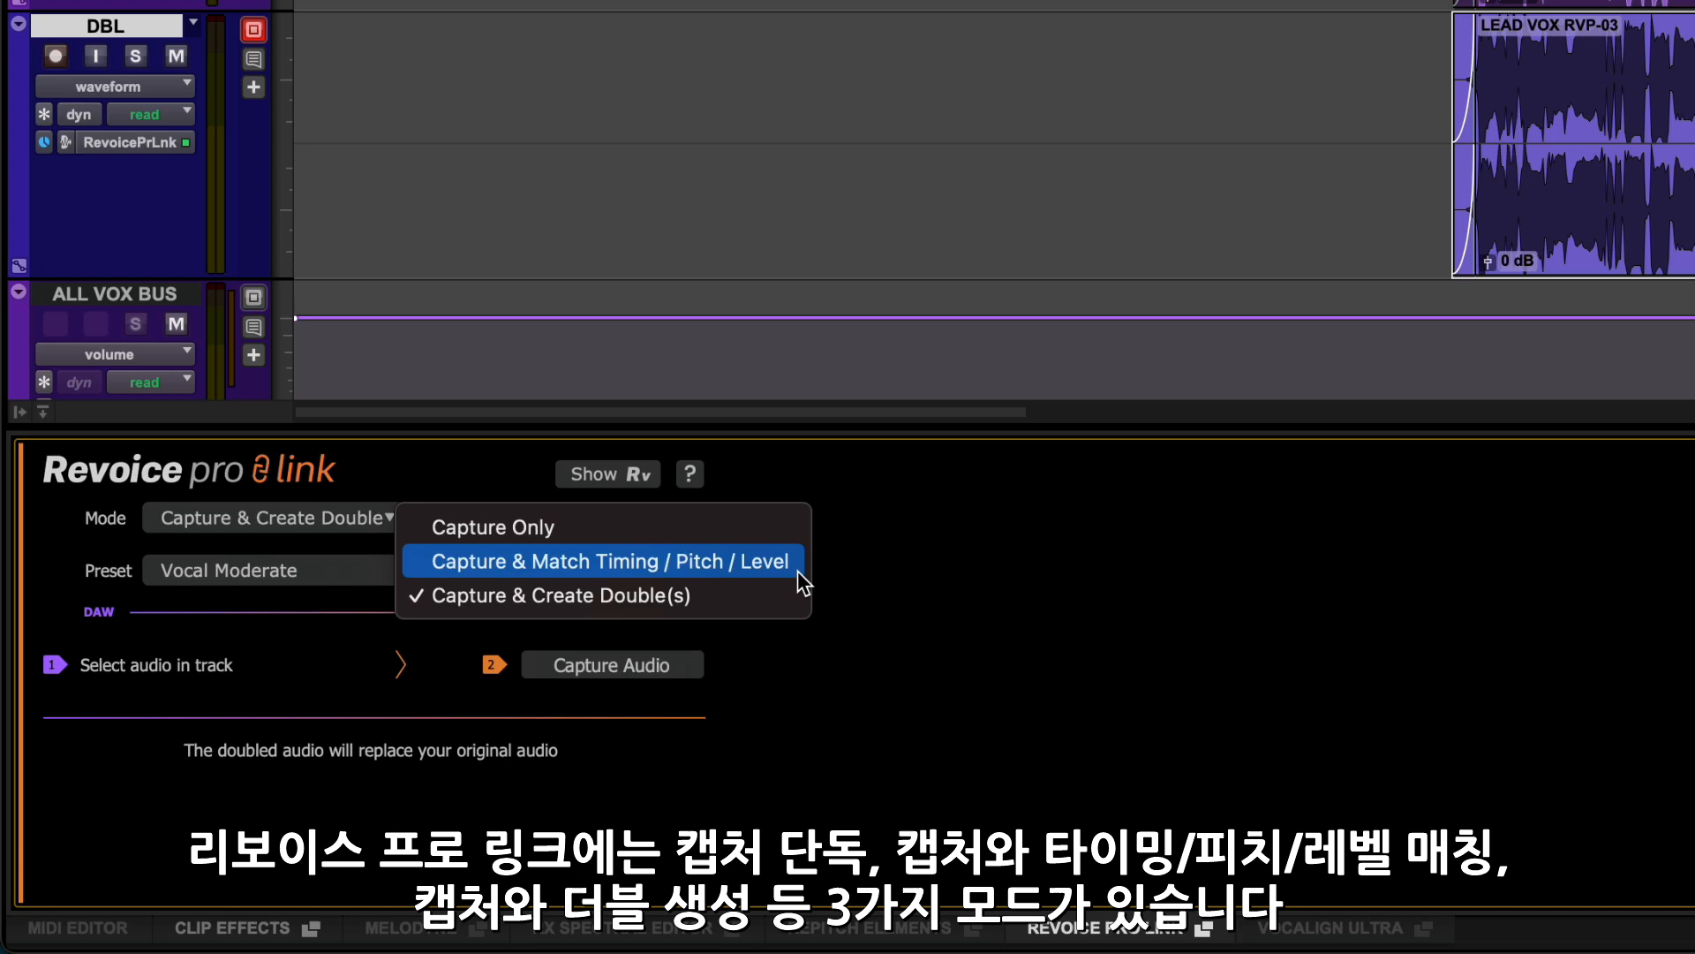
mouse_move(794, 606)
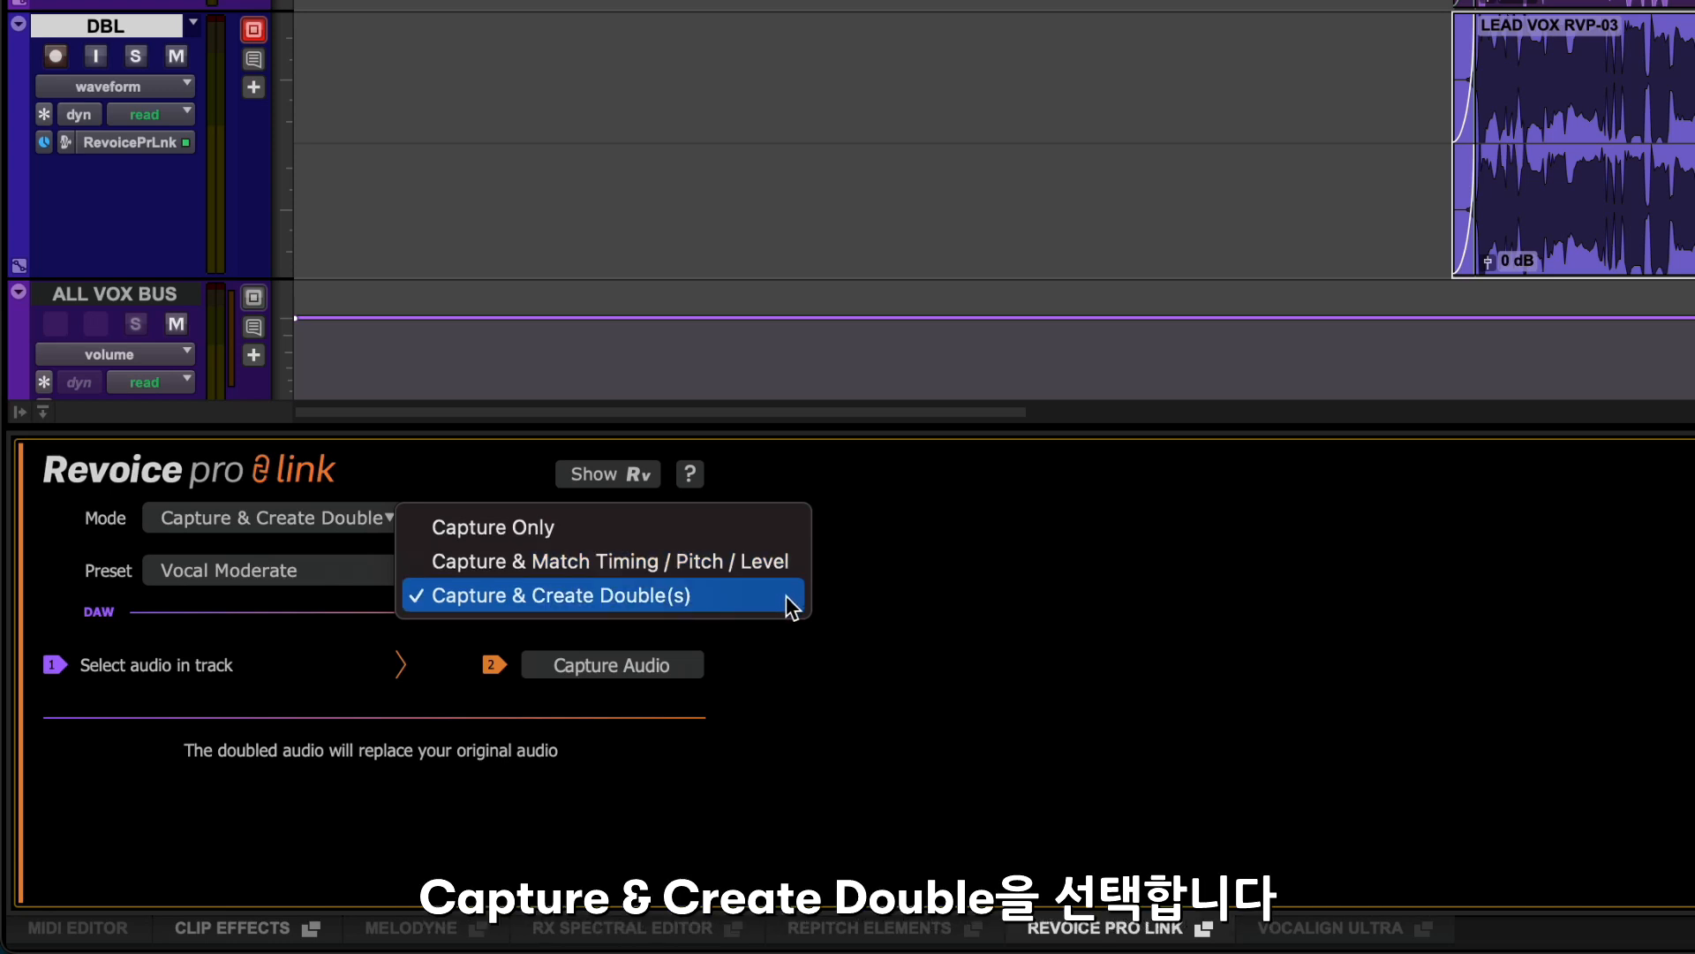
Step: Capture the DBL audio in Capture & Create Double(s) mode with the Vocal Moderate preset
left_click(562, 595)
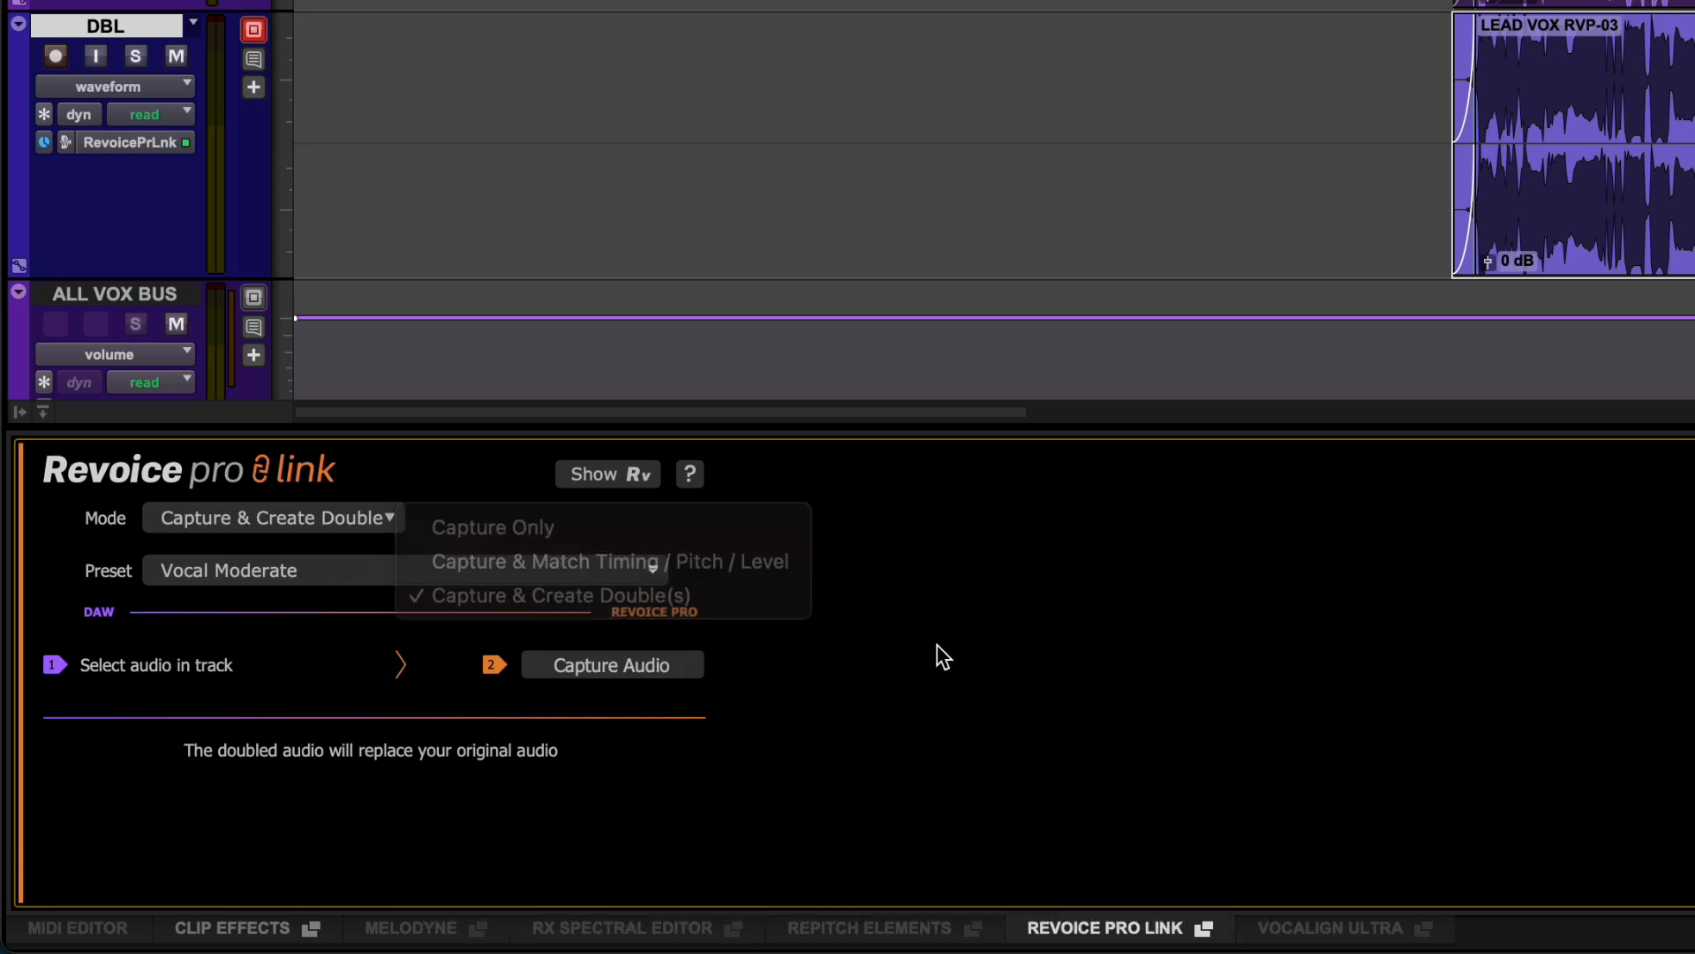
left_click(270, 570)
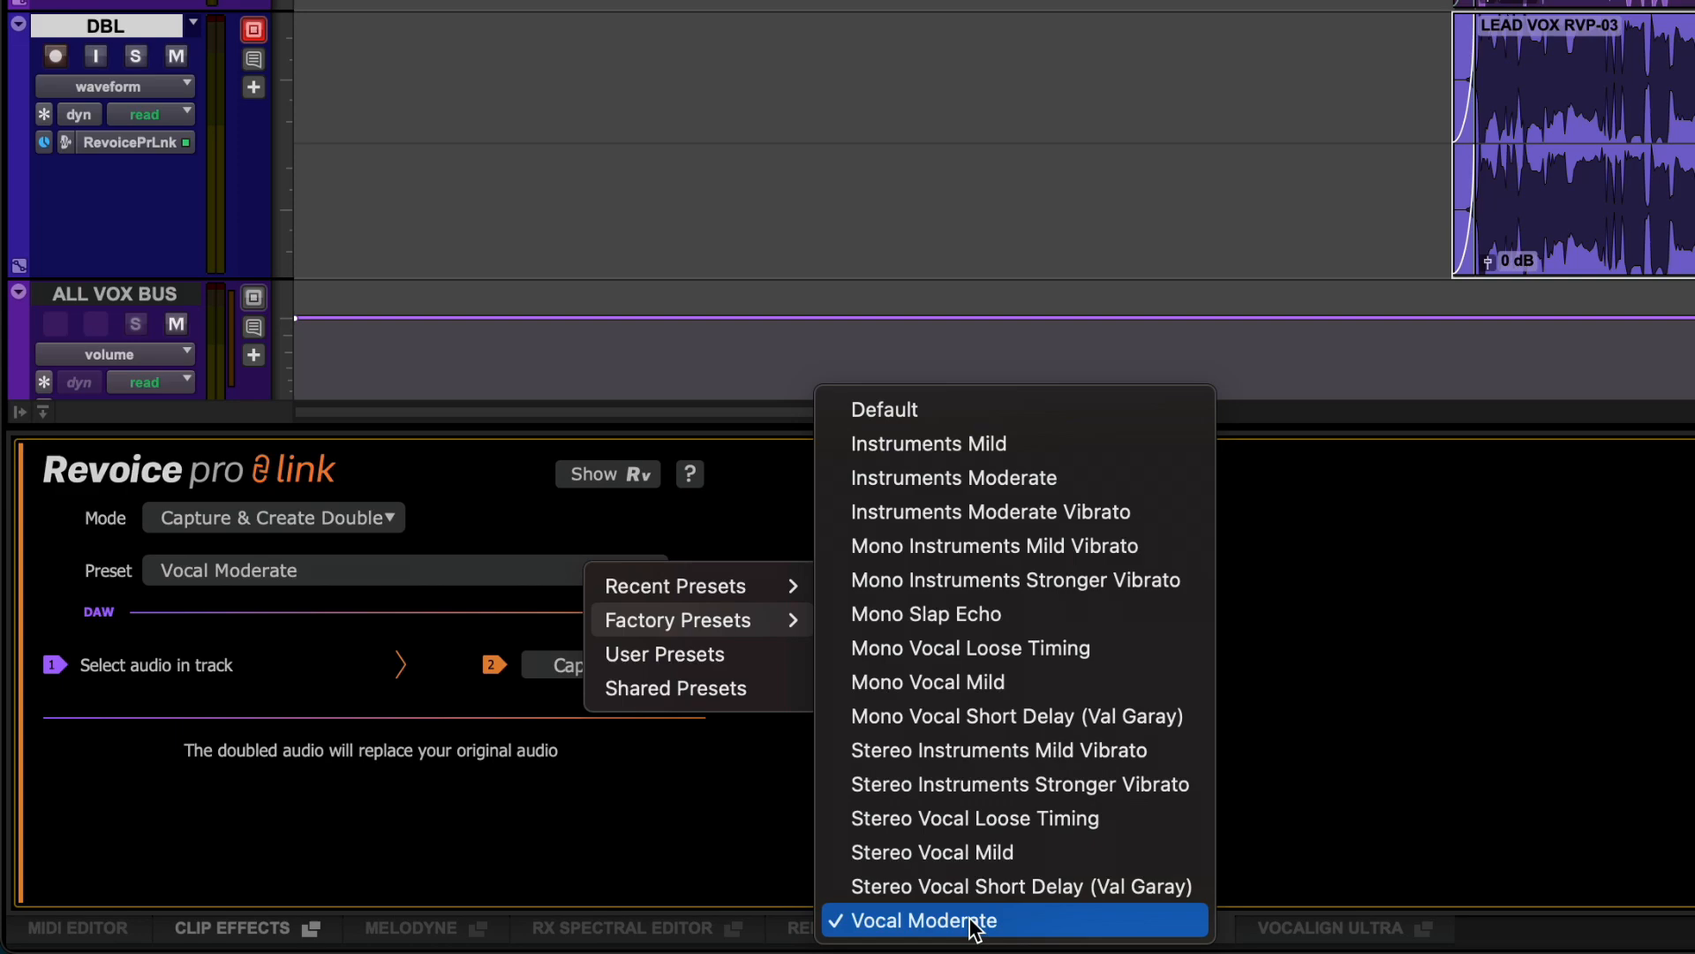
left_click(949, 919)
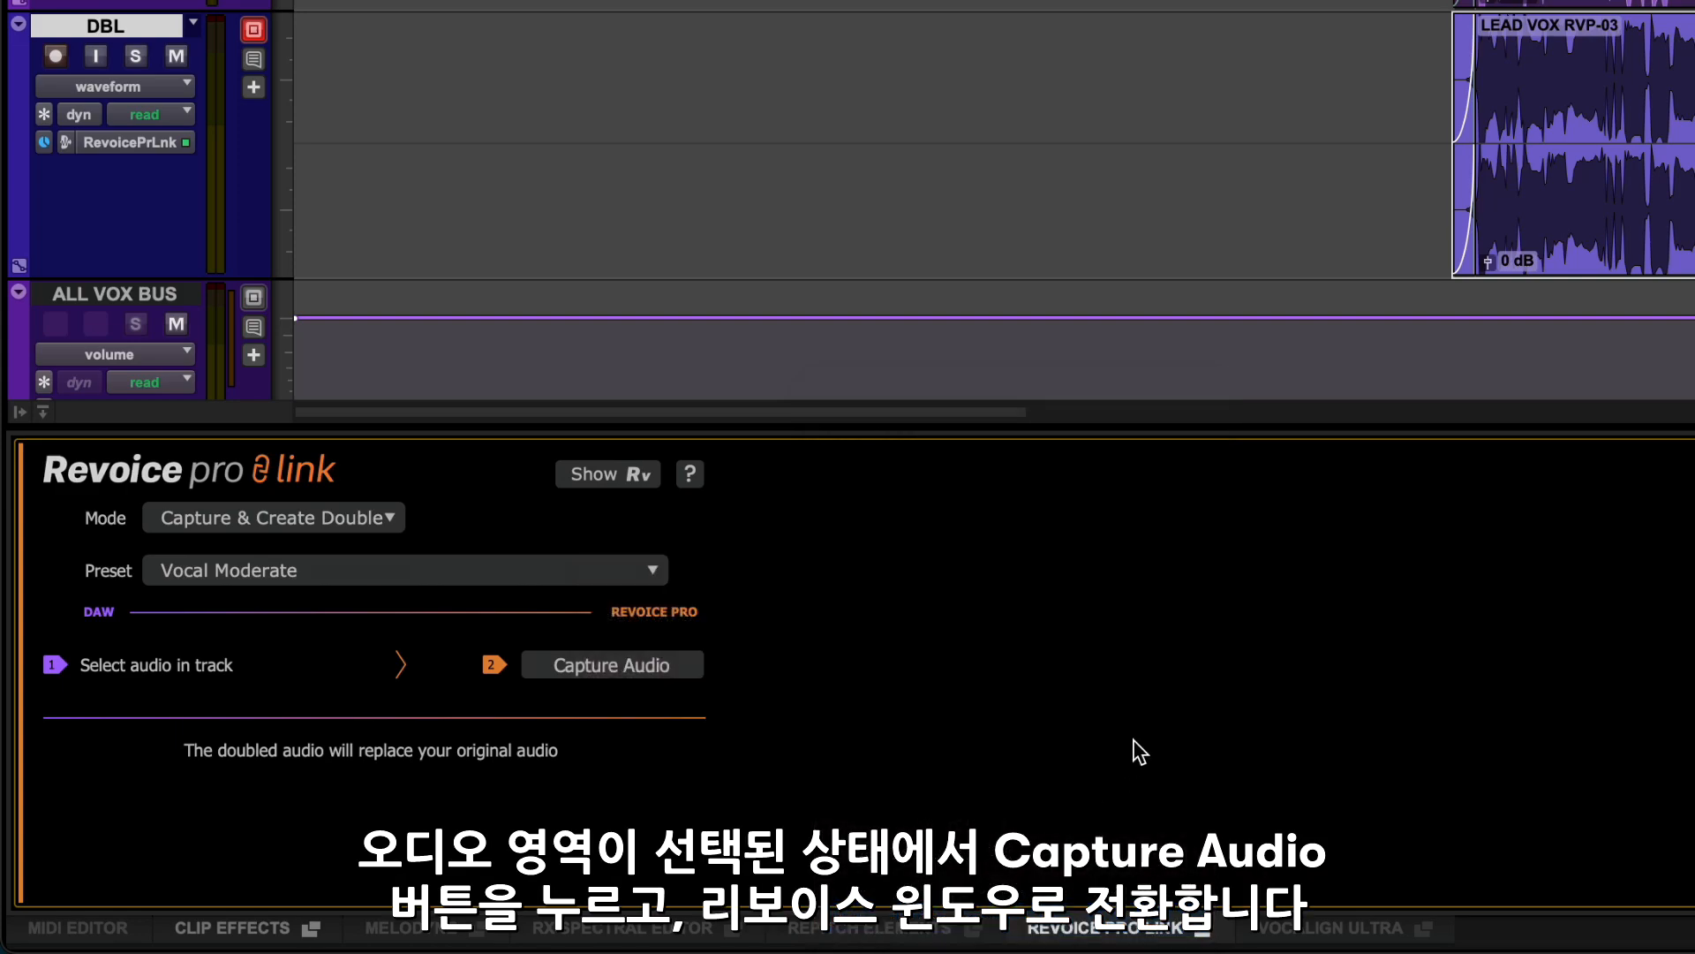
left_click(612, 664)
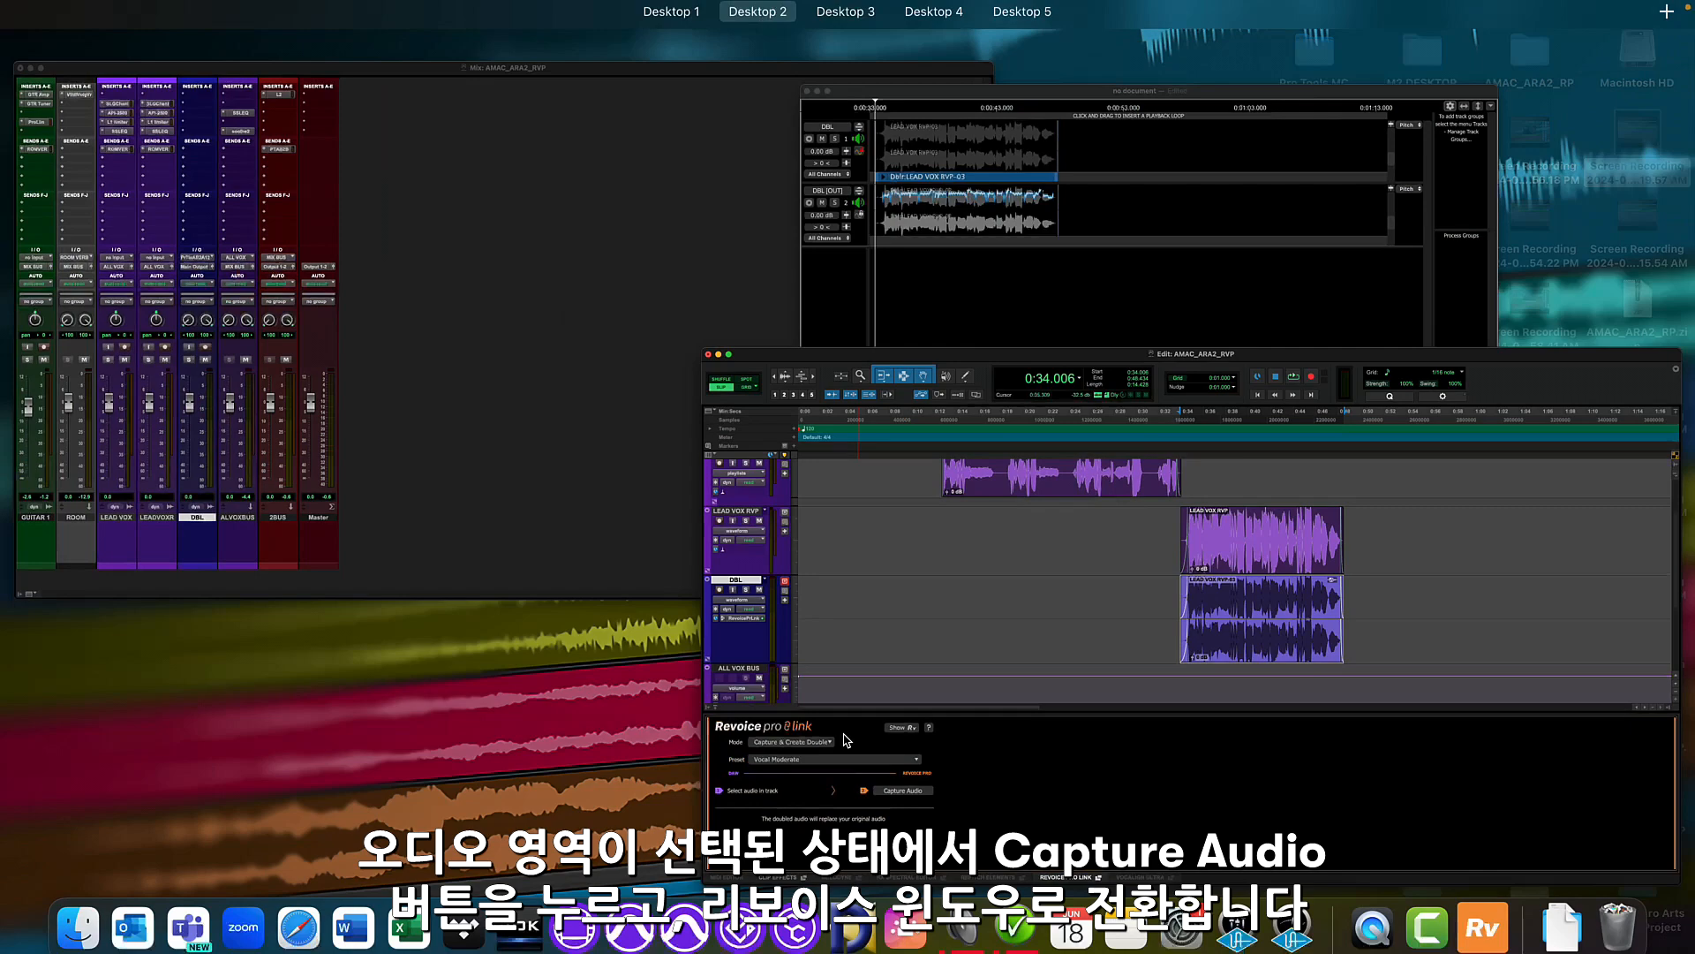
Step: Audition the captured double in Revoice Pro and bring up its Doubler settings
left_click(904, 791)
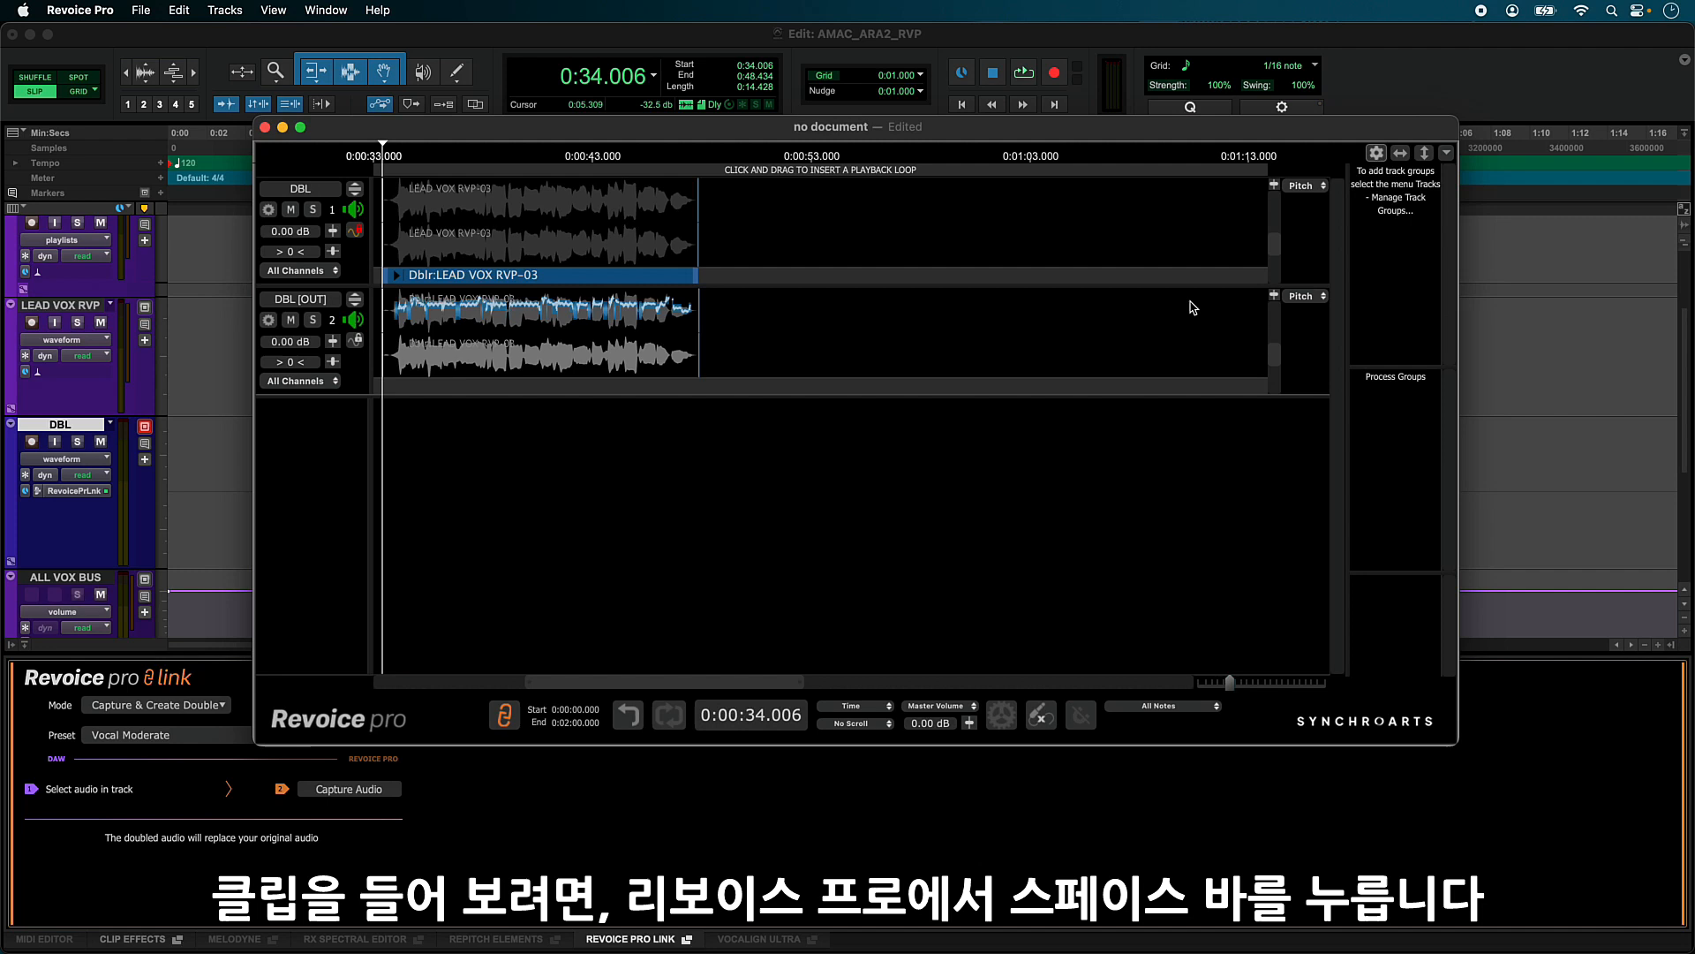
key("space")
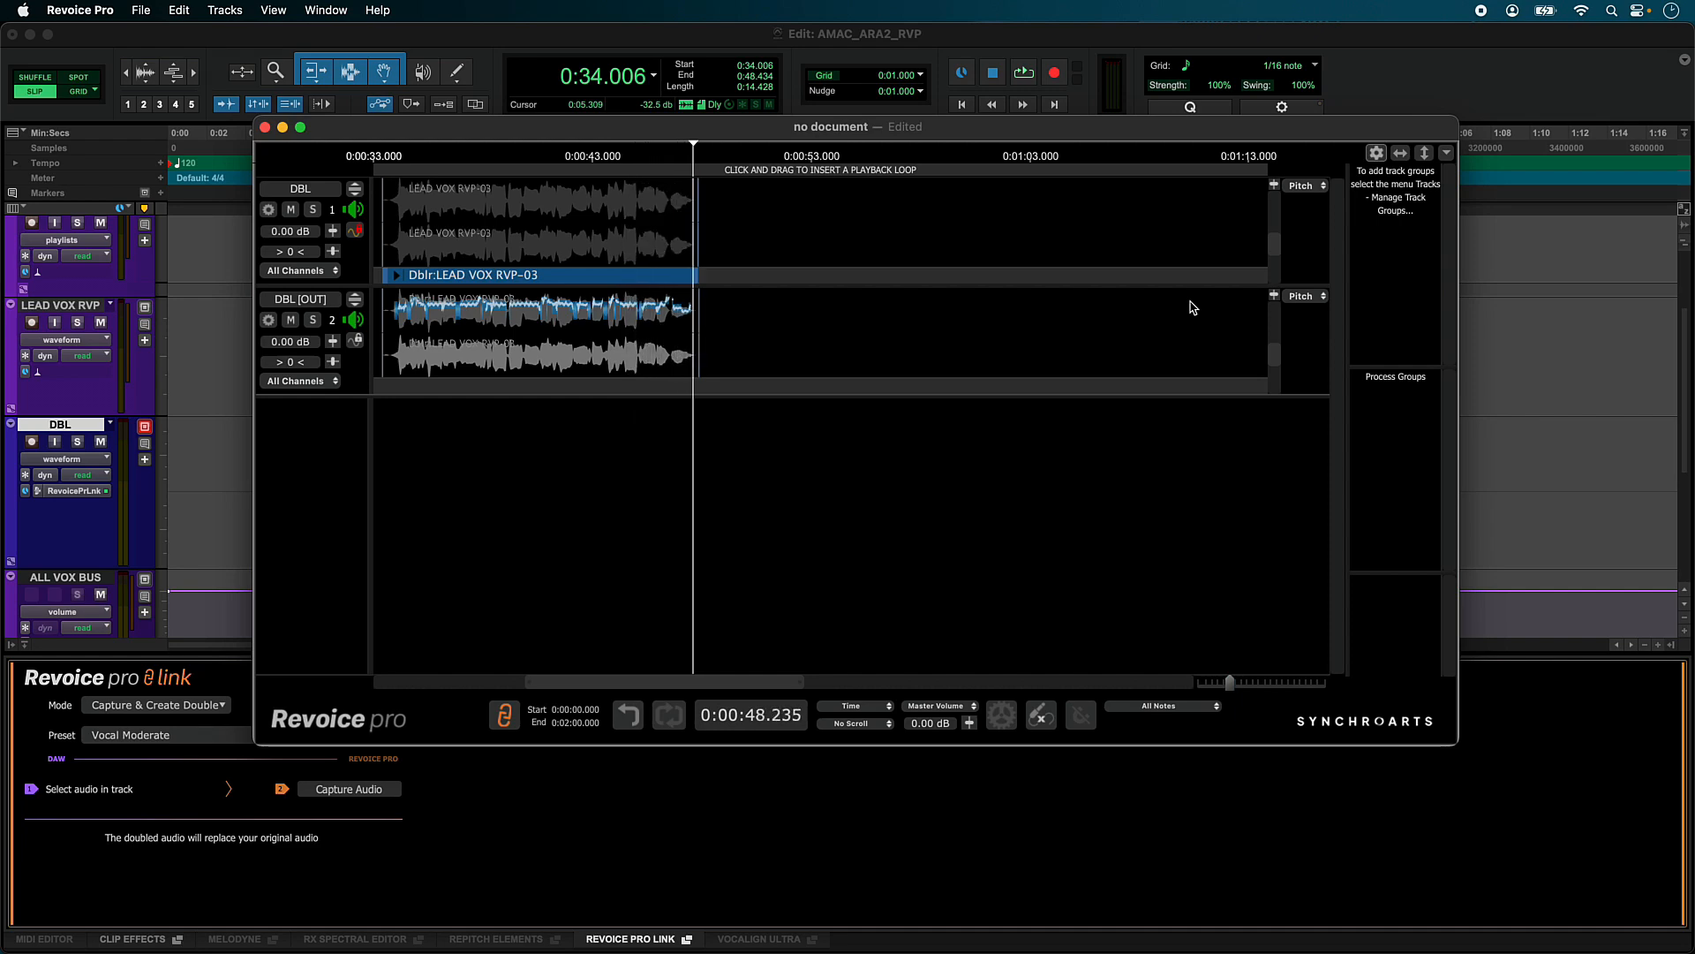
left_click(396, 279)
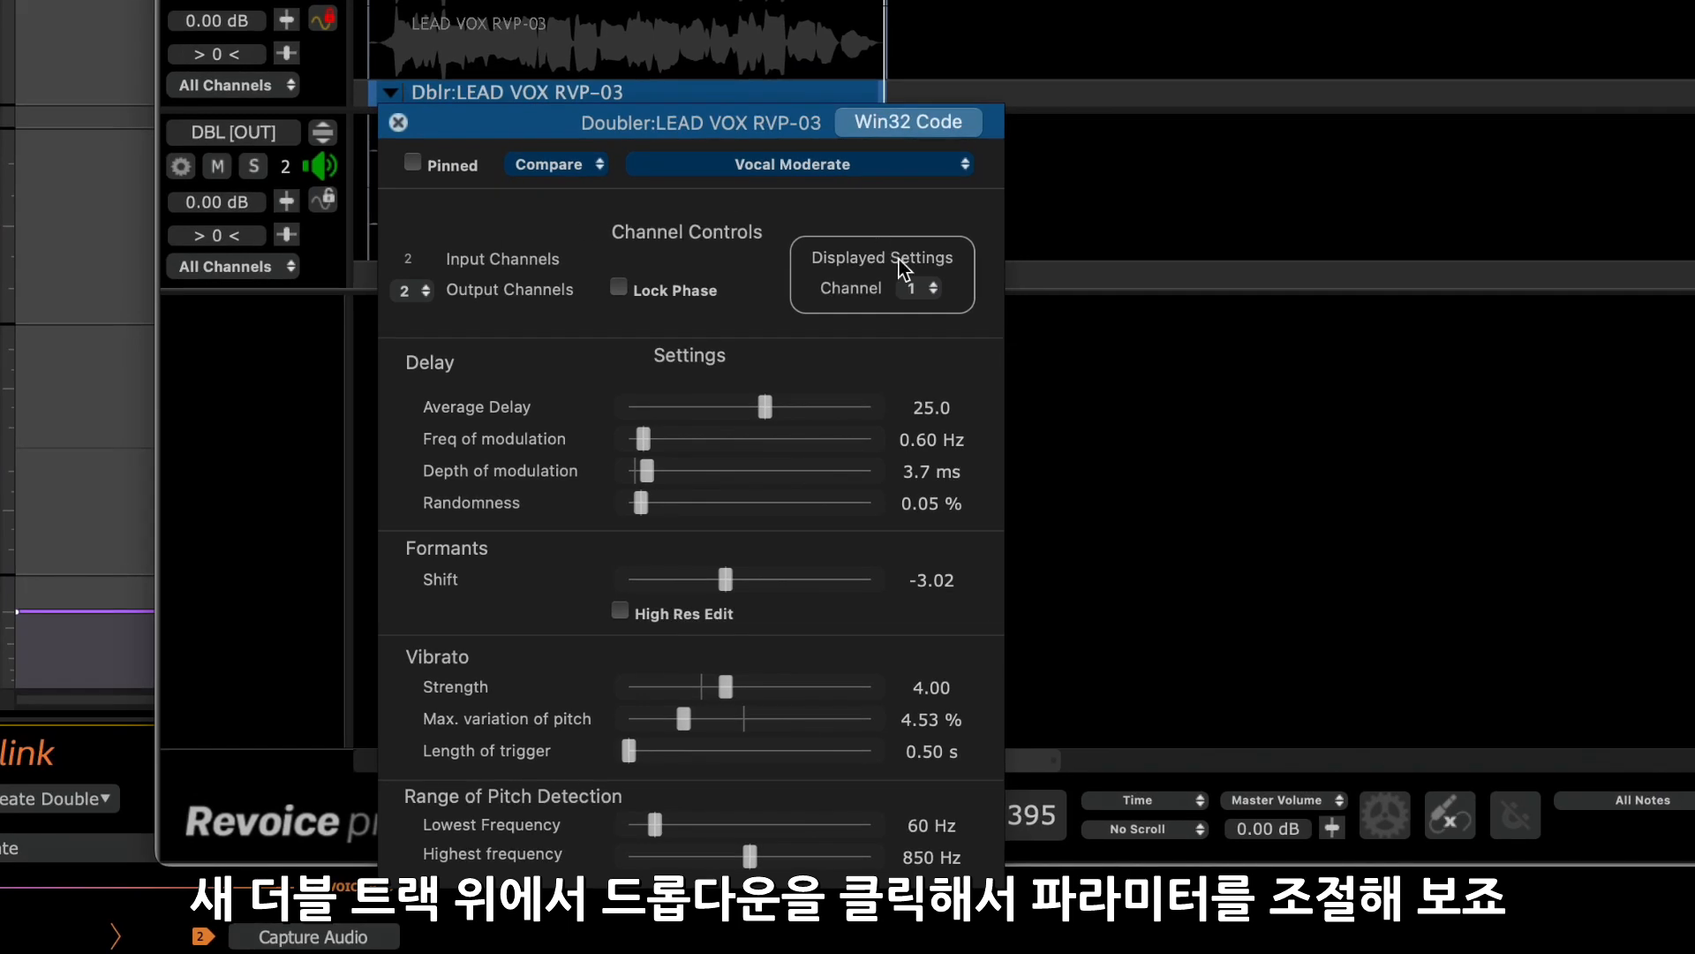
Step: Adjust channel 1 doubler settings with high-resolution formant editing enabled
left_click(918, 288)
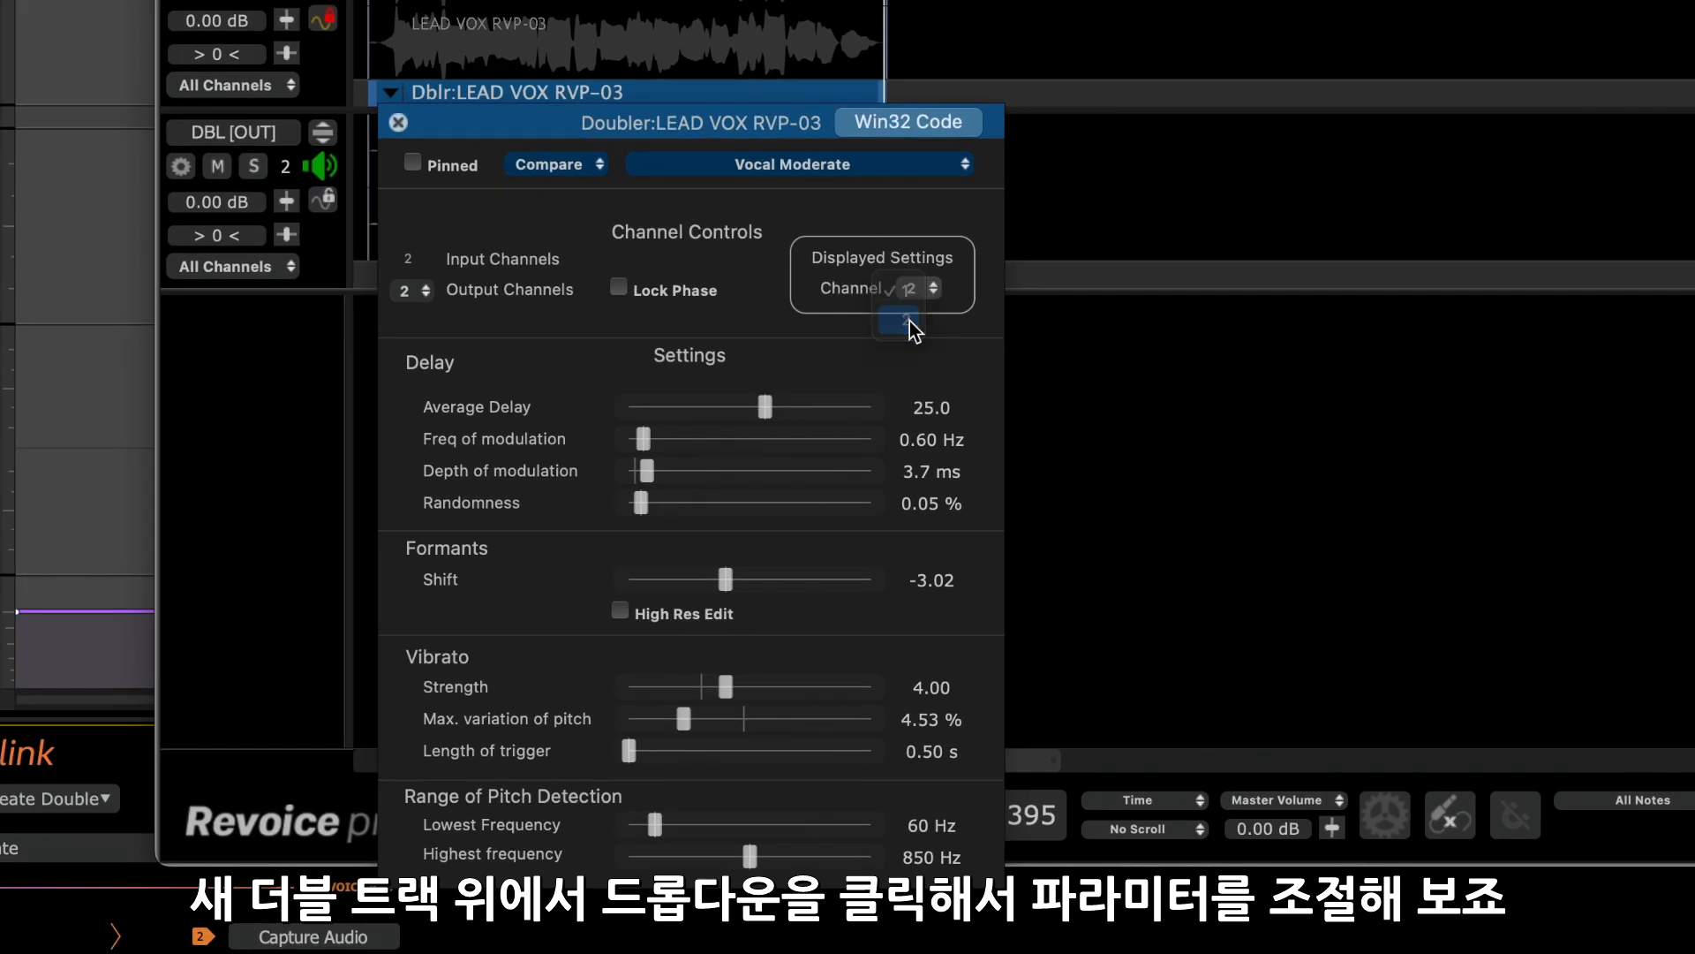
left_click(913, 288)
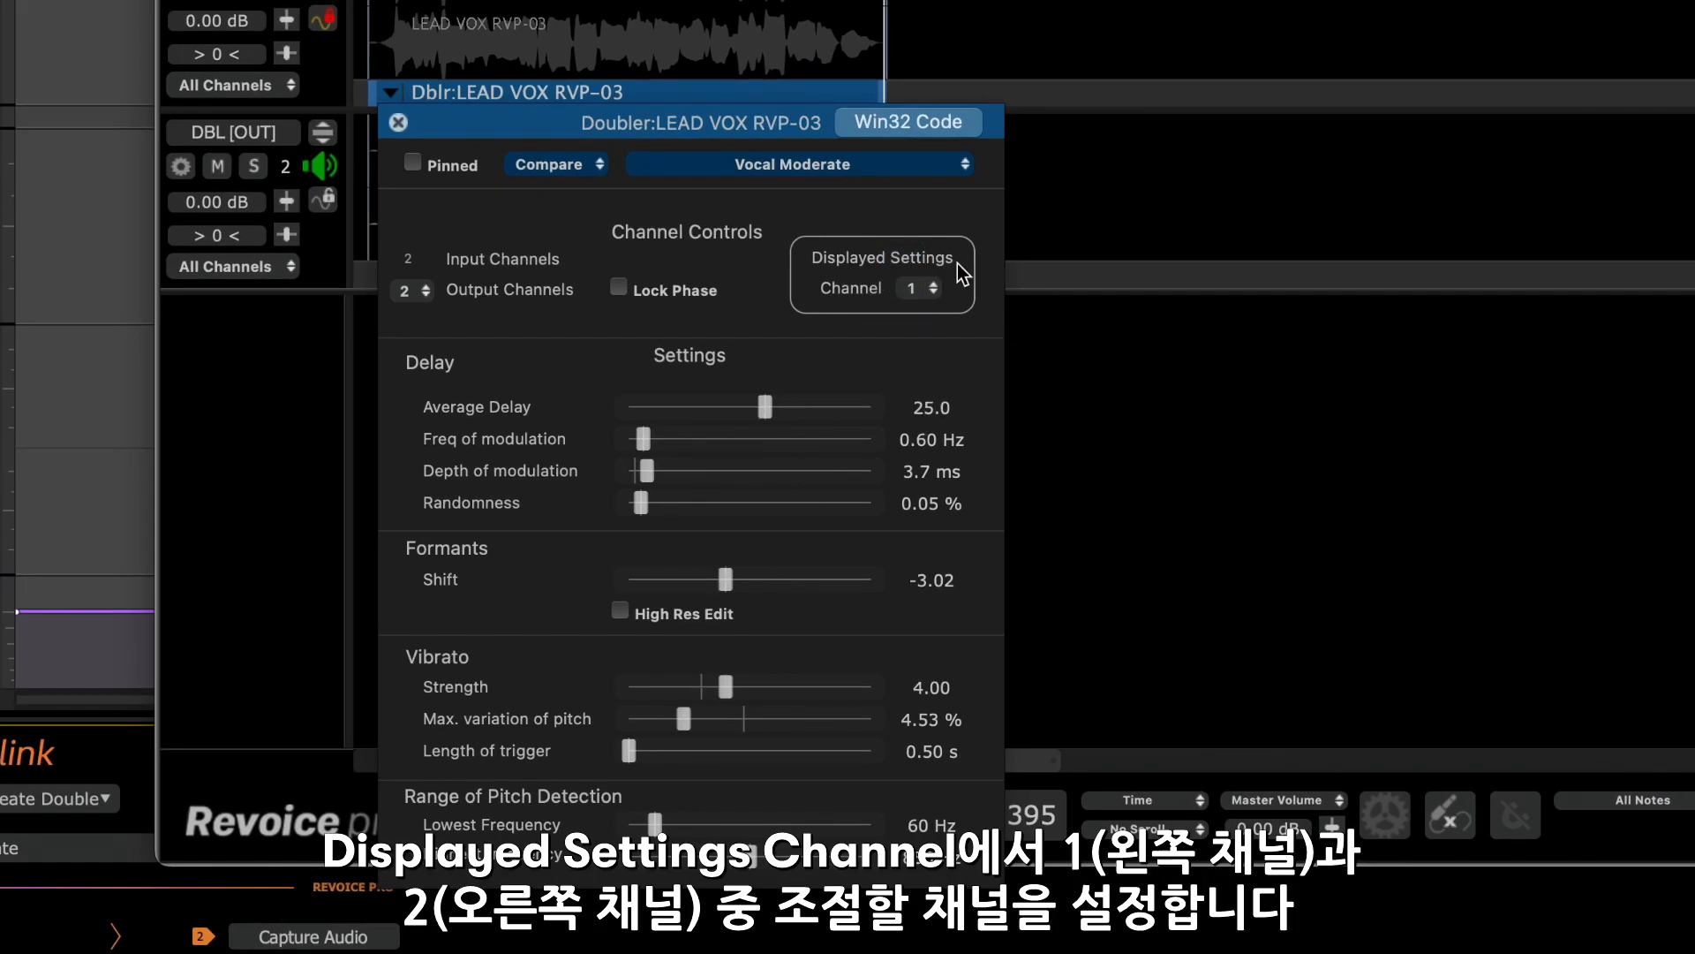
mouse_move(766, 413)
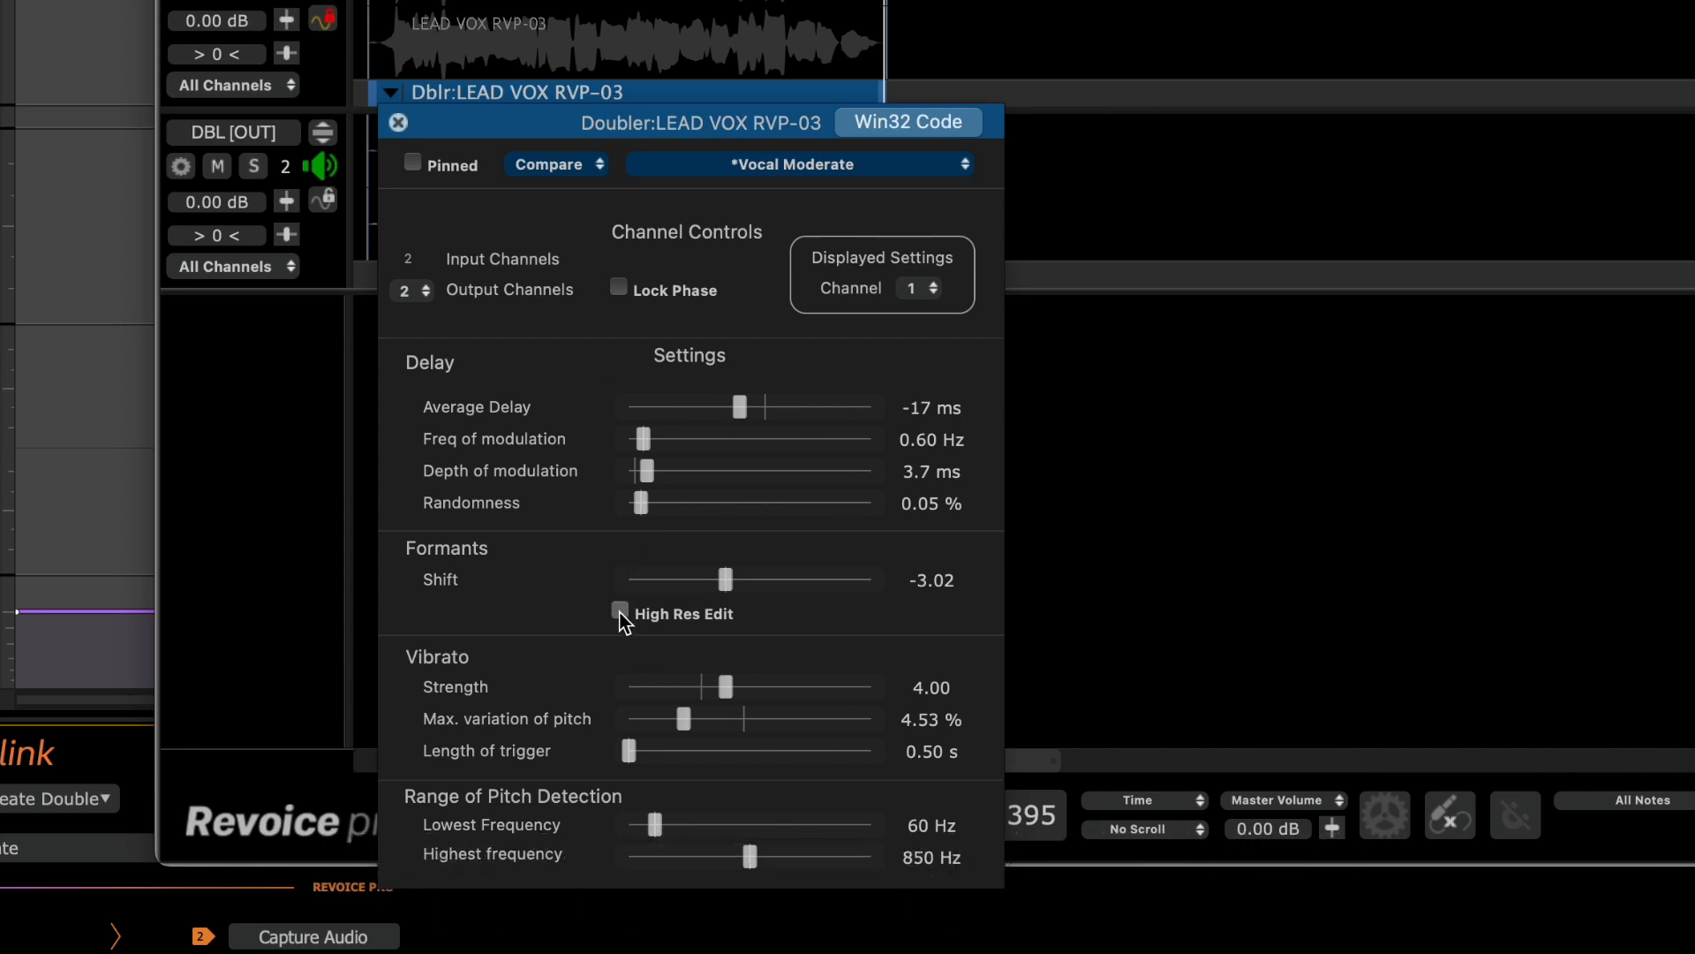
left_click(918, 288)
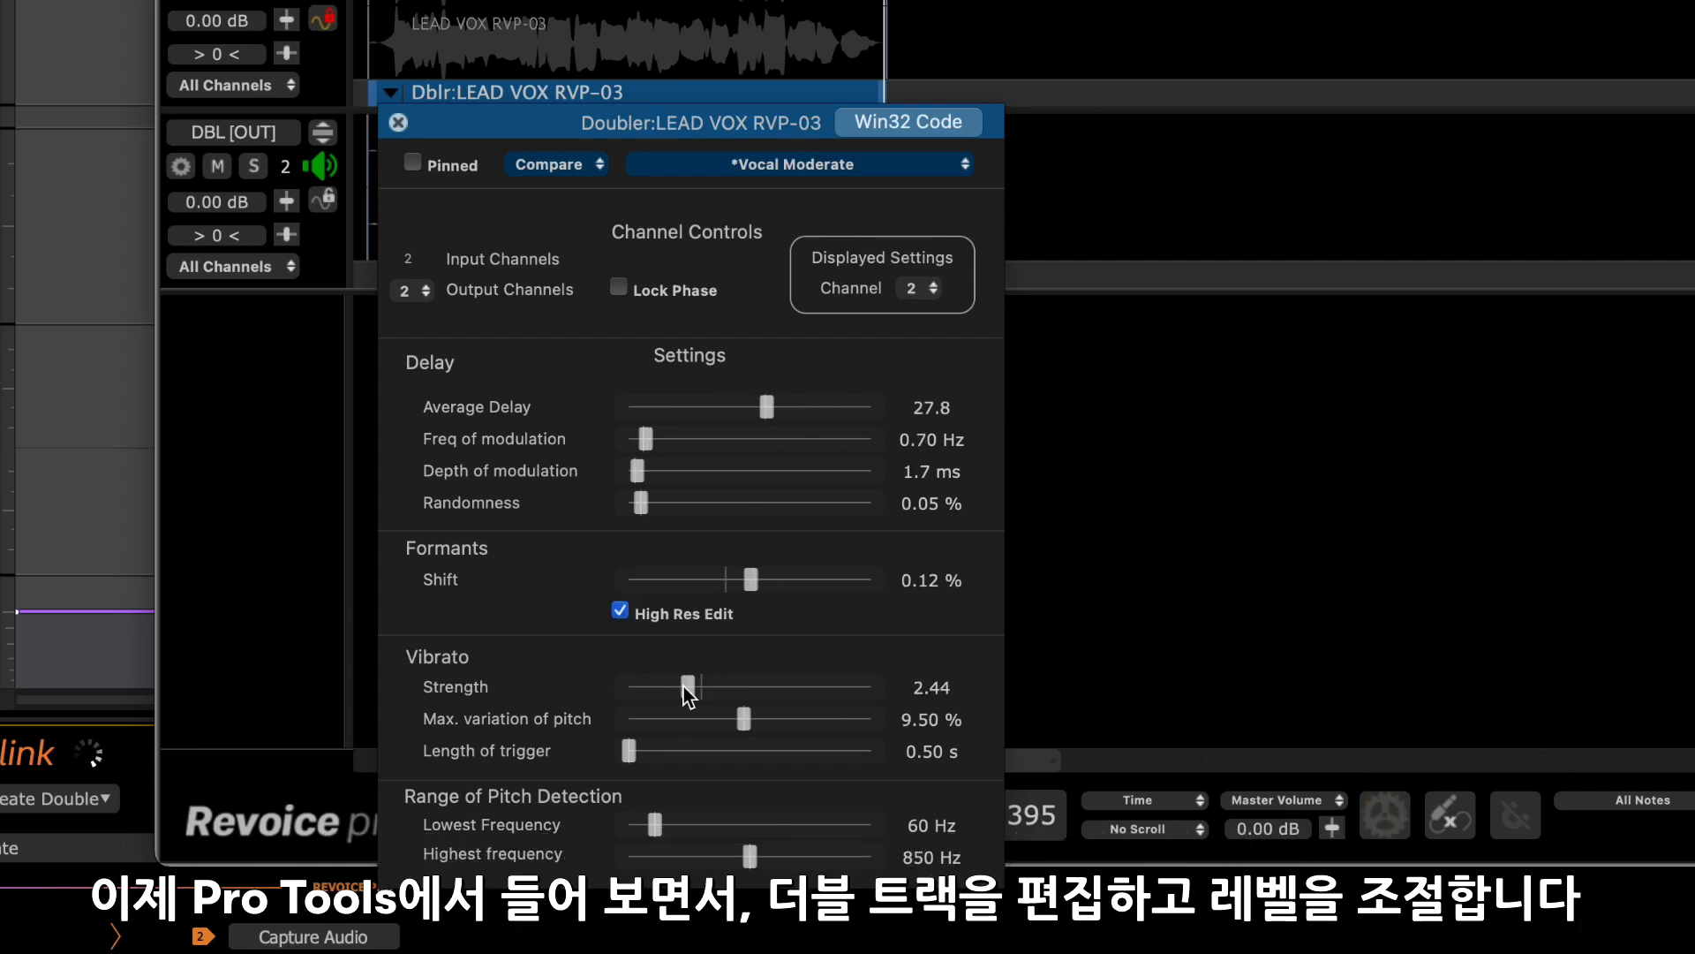
left_click(398, 122)
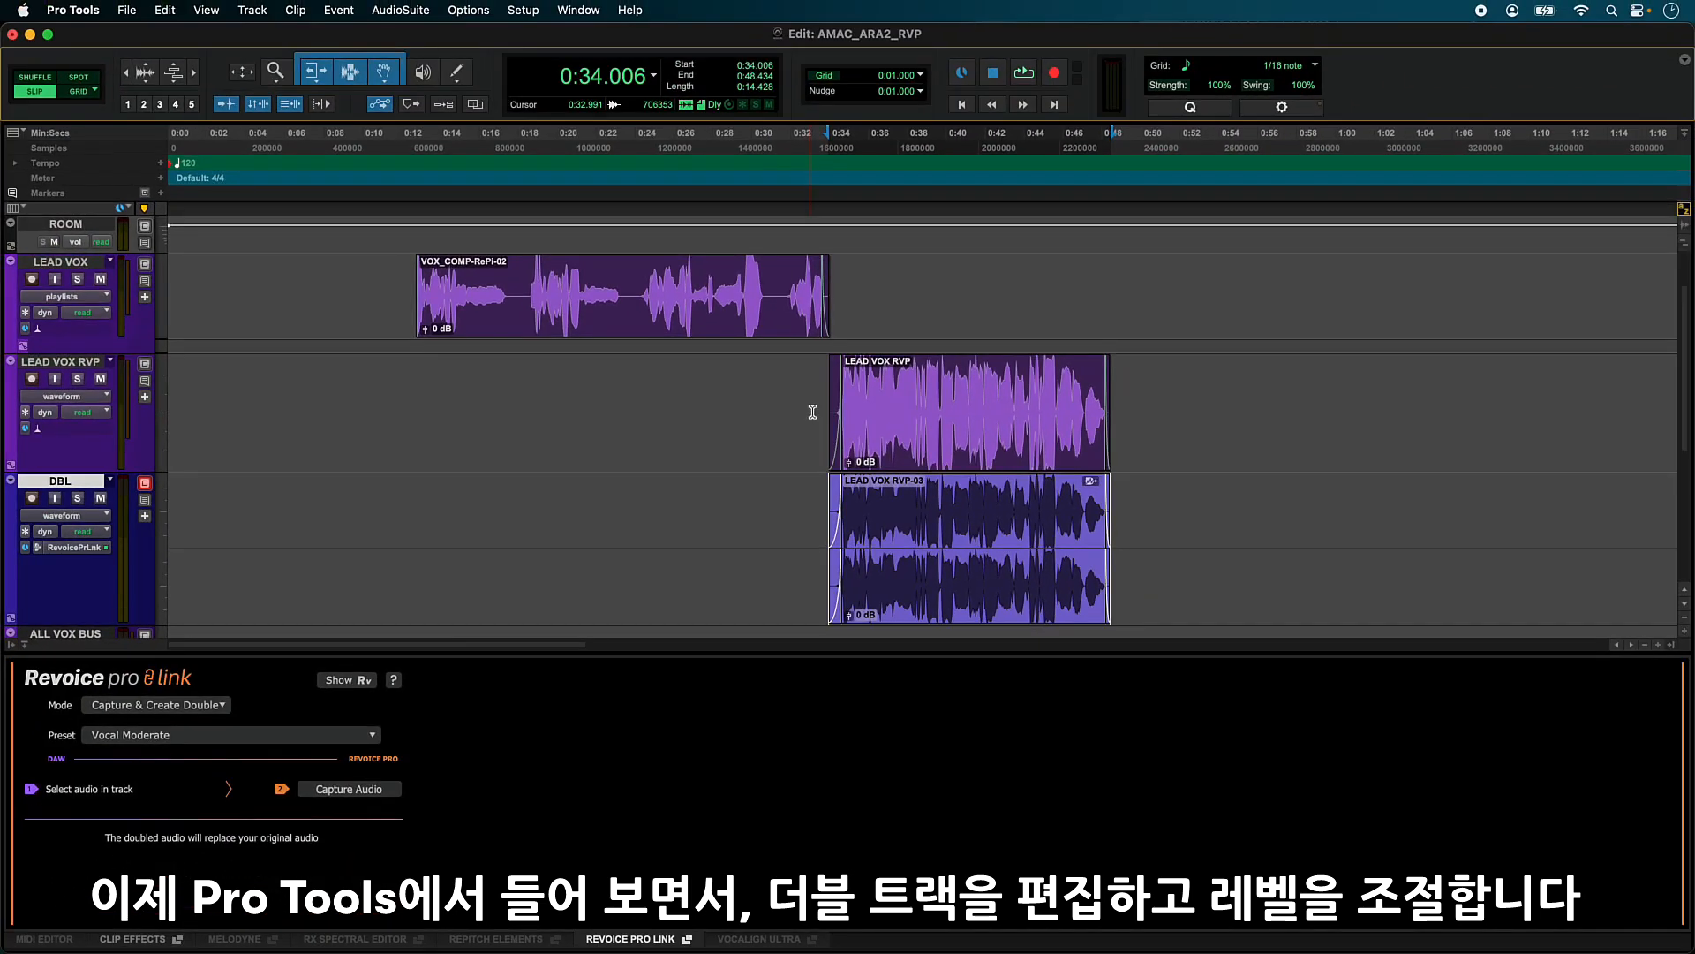
Step: Play the DBL track alongside the lead vocal in the Pro Tools session
left_click(1022, 72)
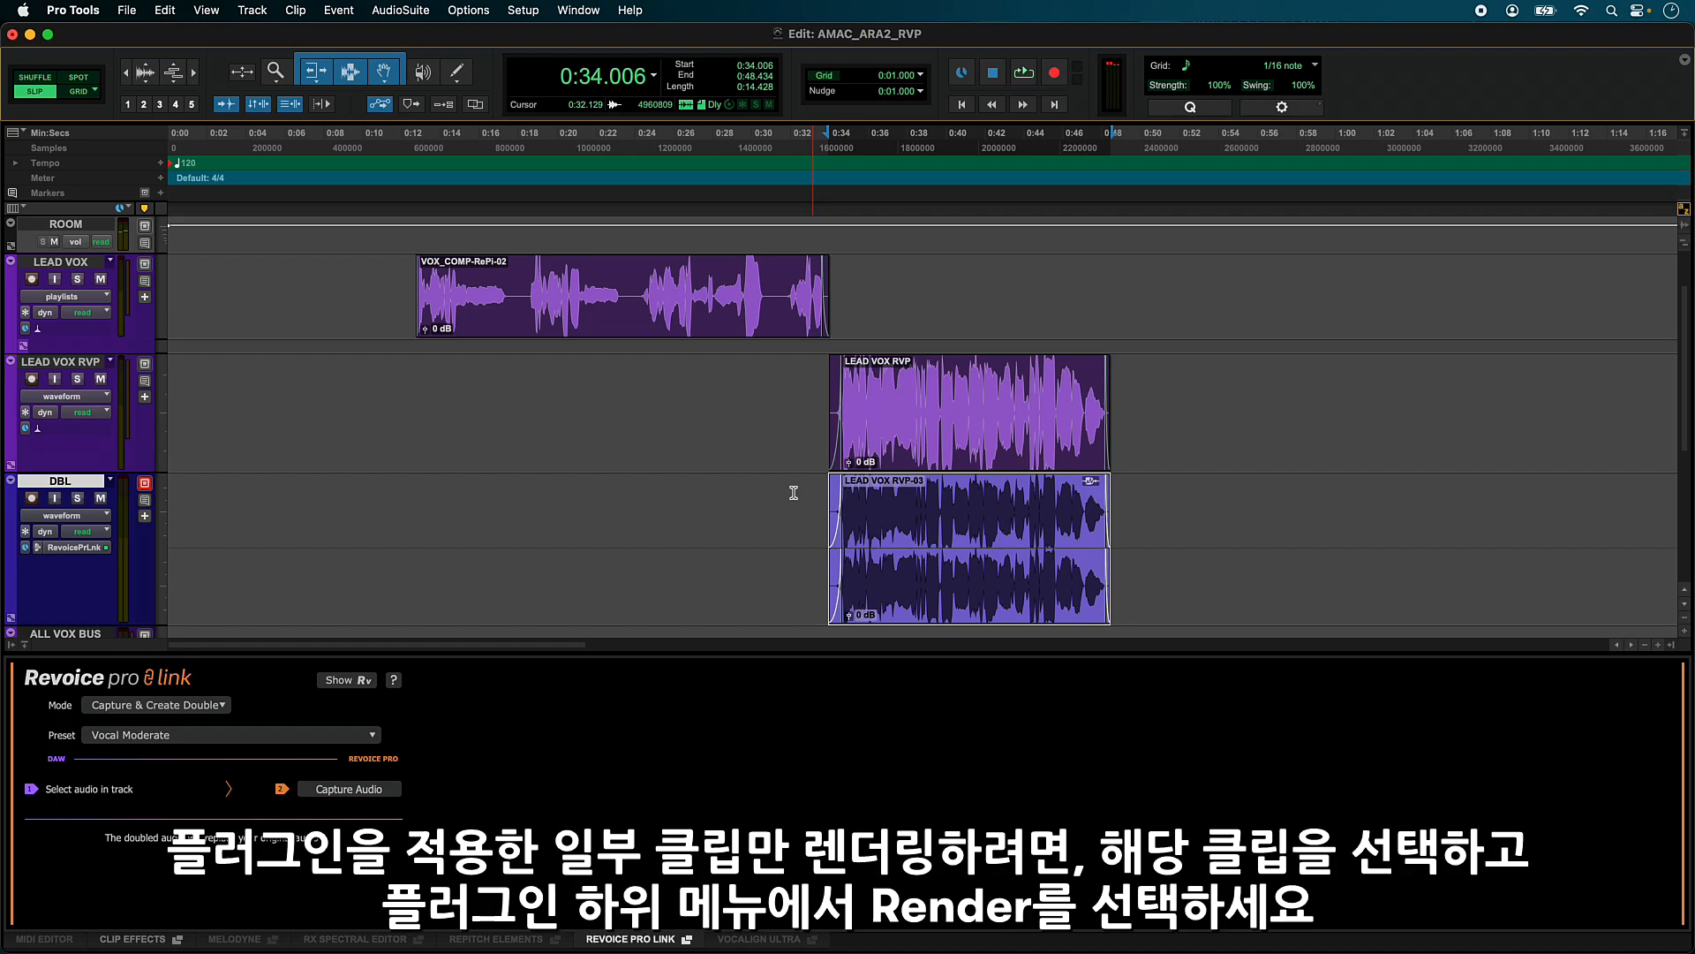
Step: Render the Revoice Pro Link processing from the DBL track's options
right_click(55, 480)
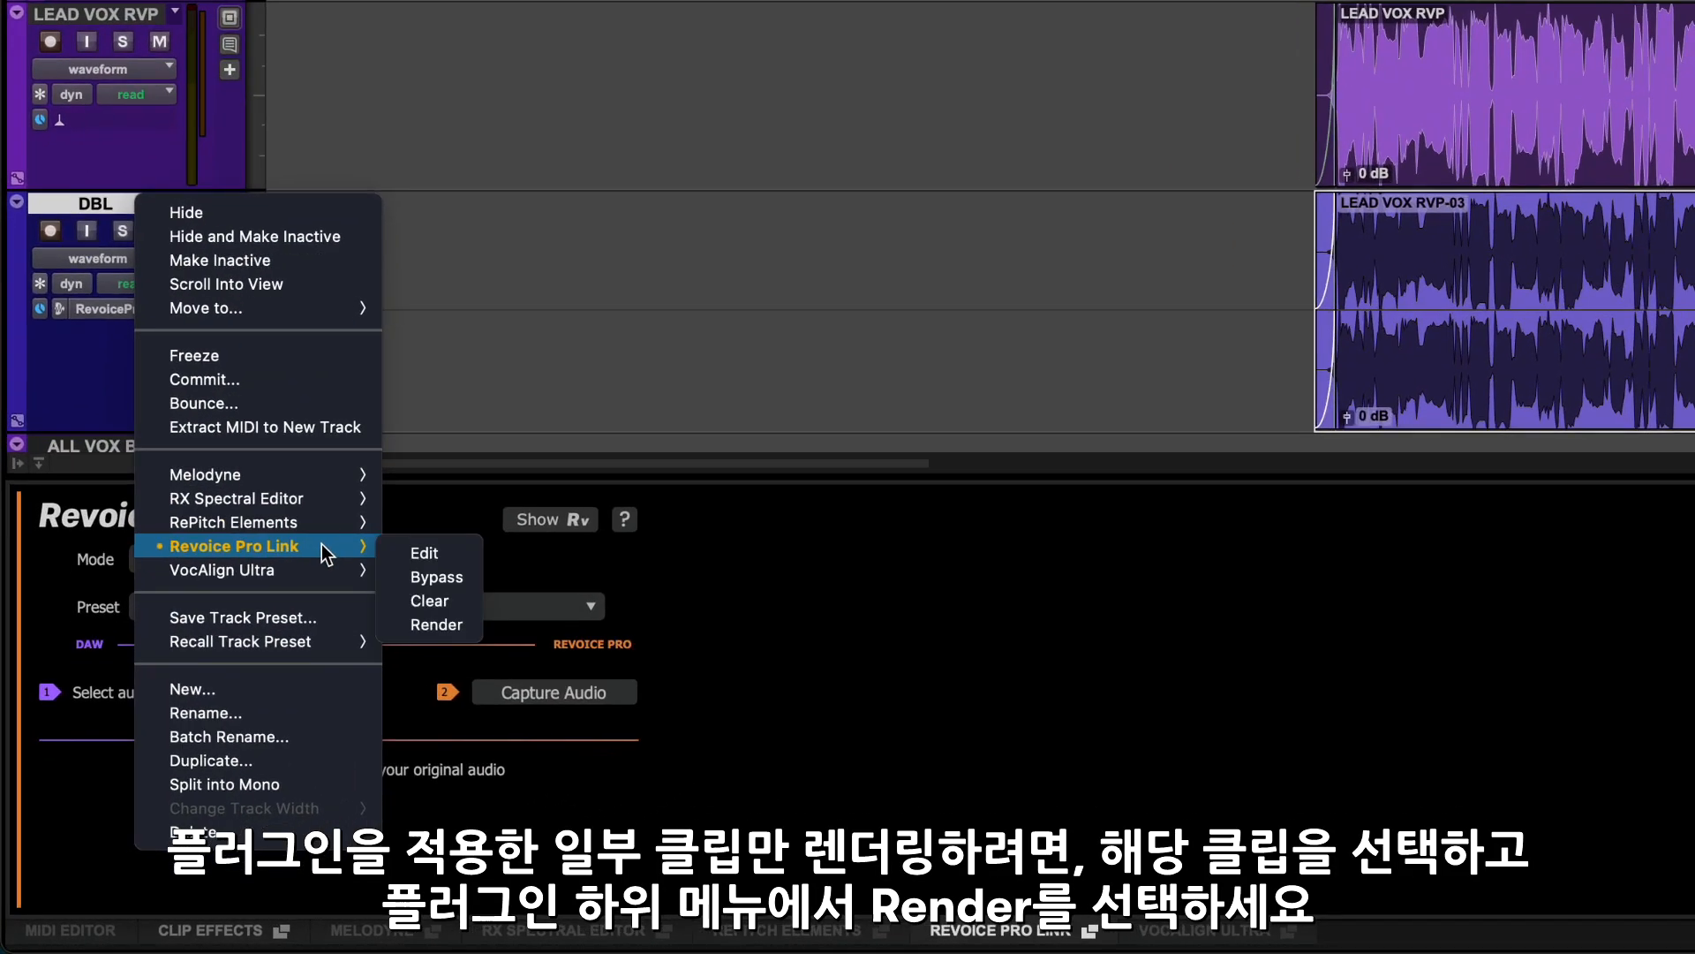
mouse_move(434, 625)
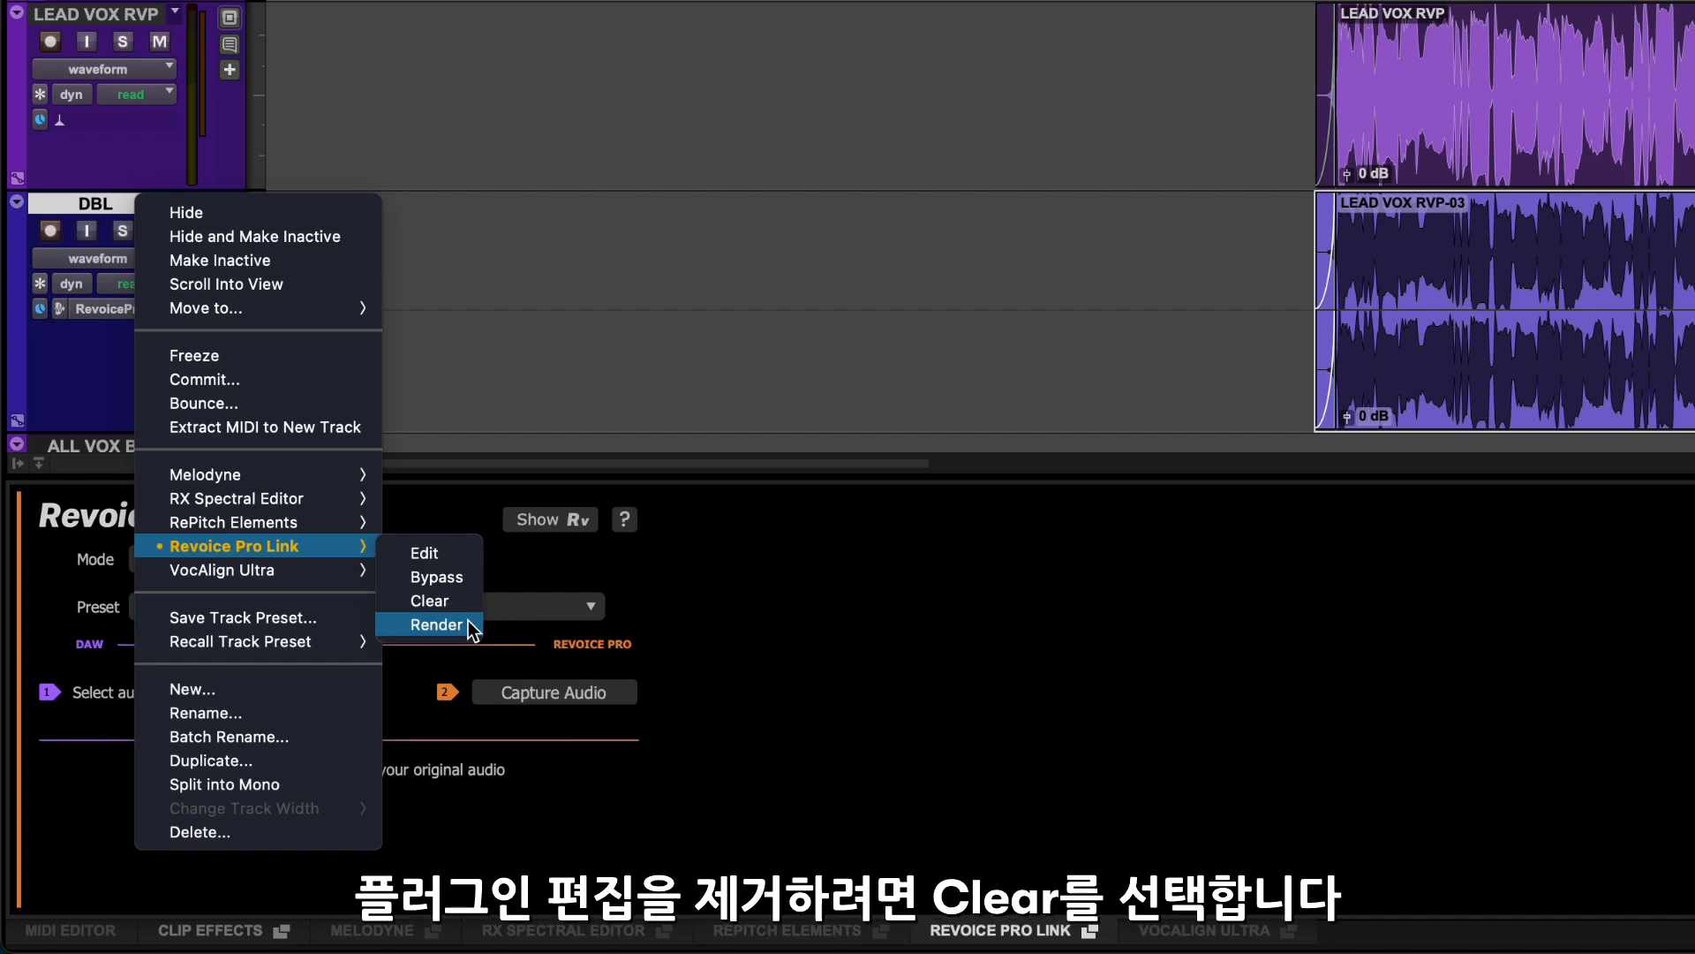
left_click(437, 625)
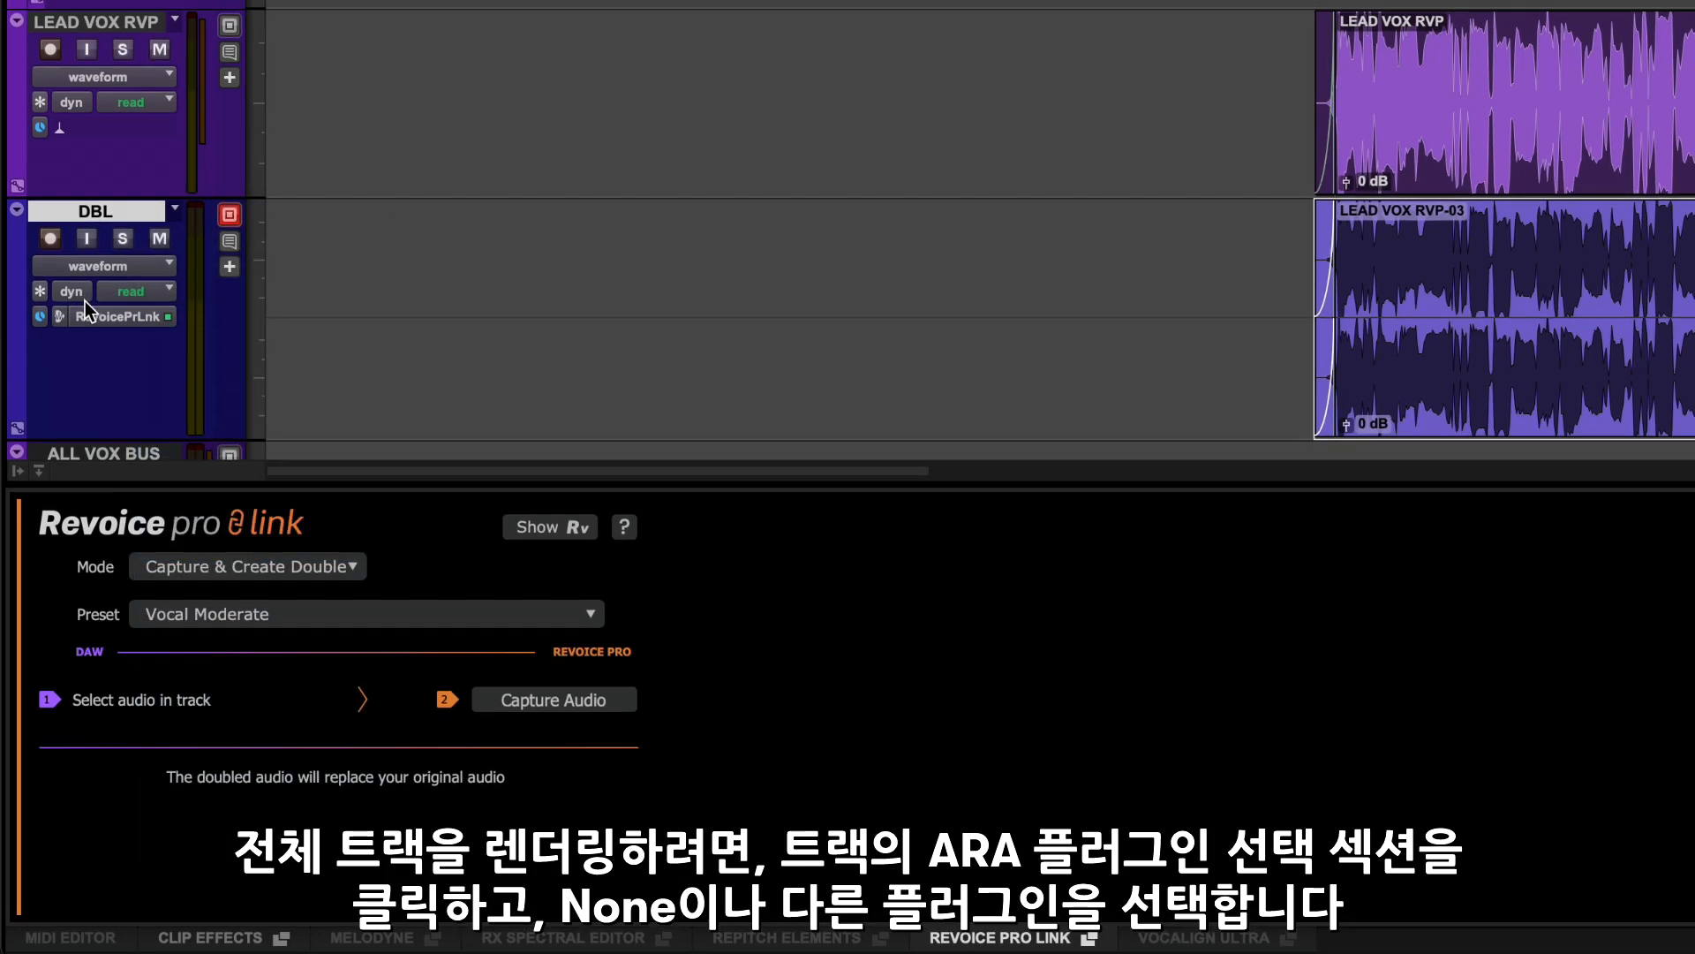
Step: Set the DBL track's ARA plugin to None and commit the doubled clips to disk
left_click(116, 316)
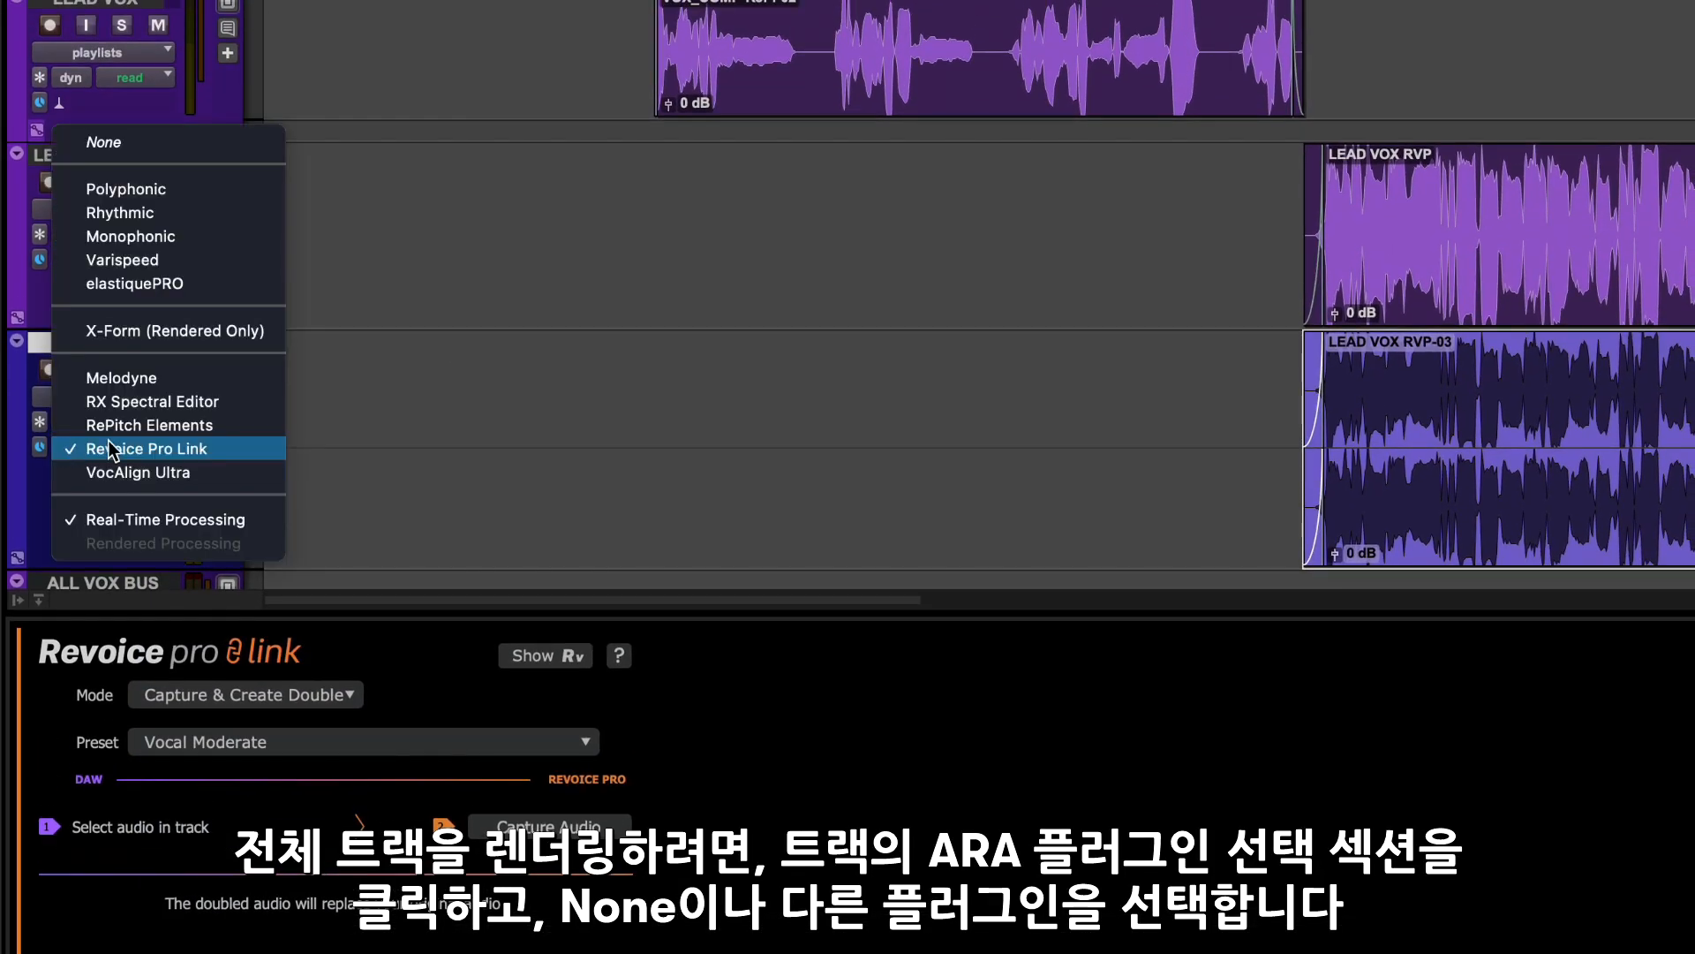
mouse_move(168, 141)
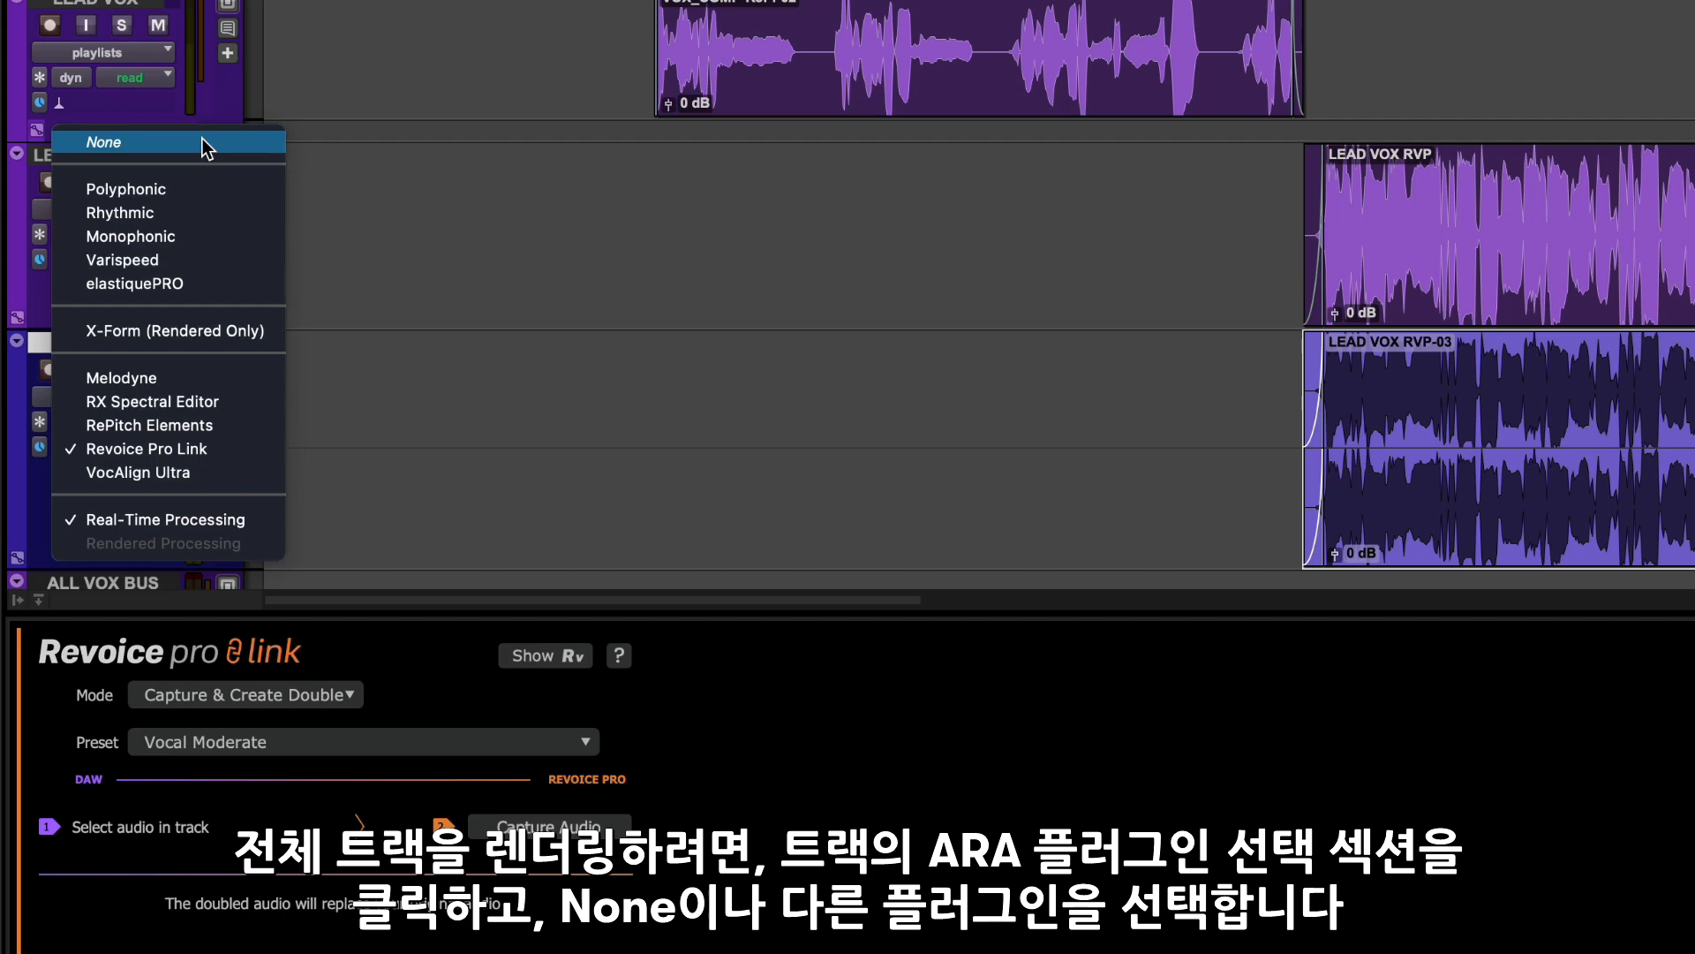
left_click(102, 141)
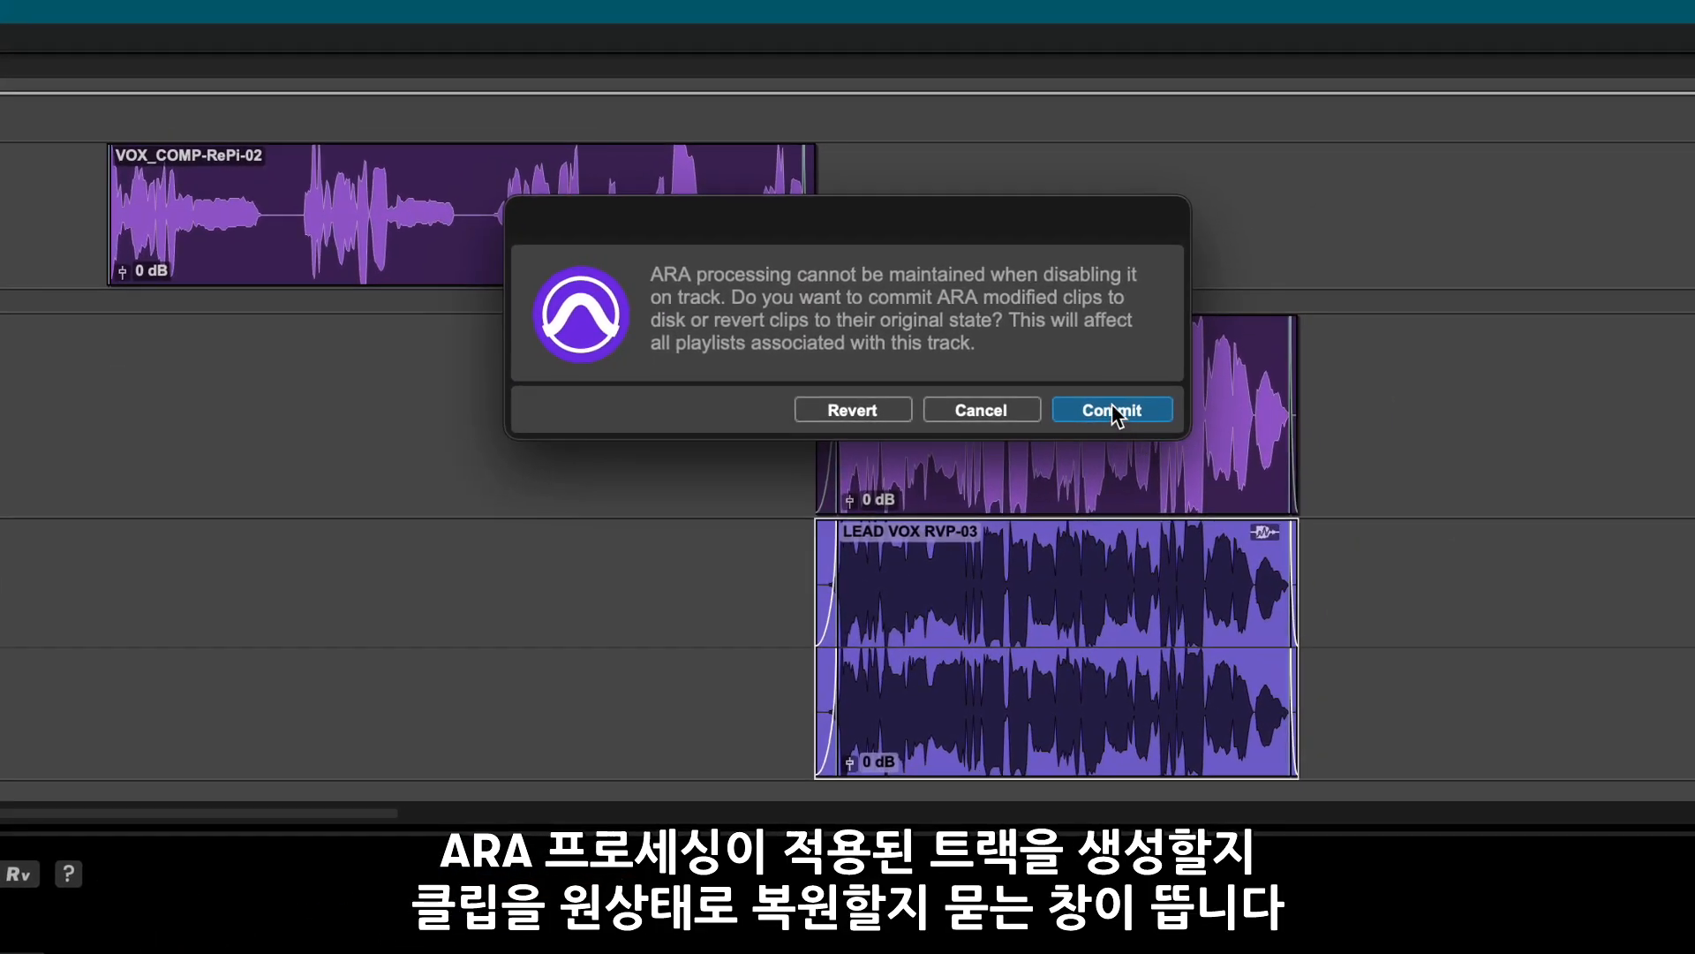
left_click(1111, 407)
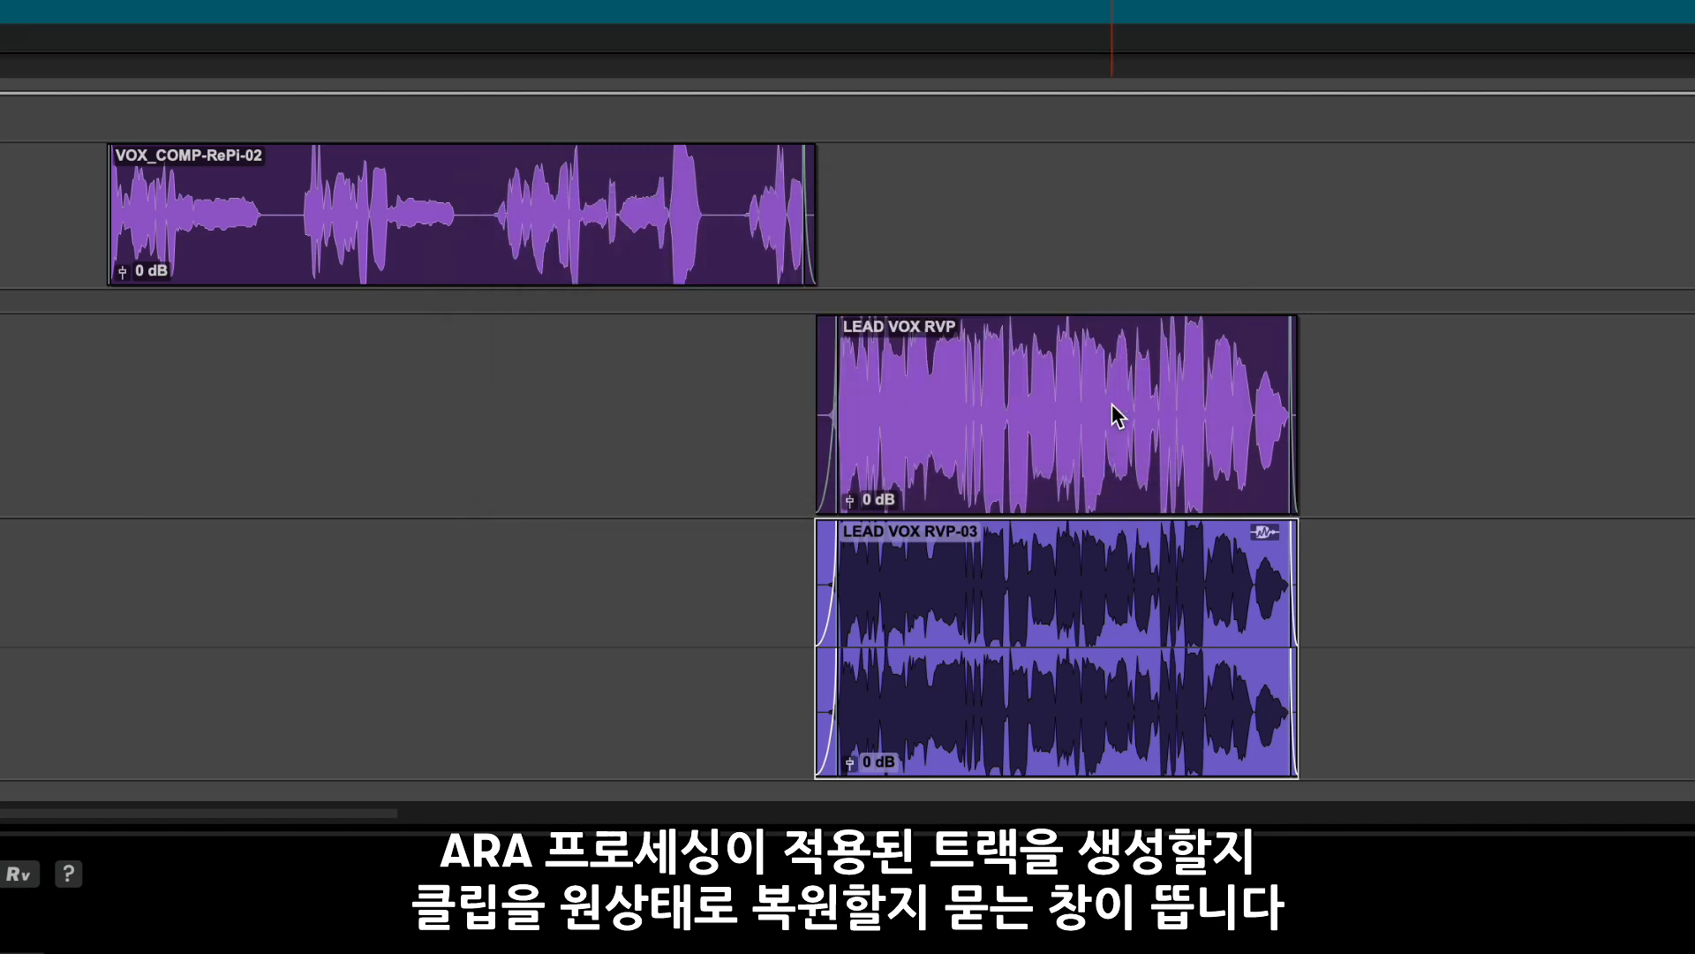